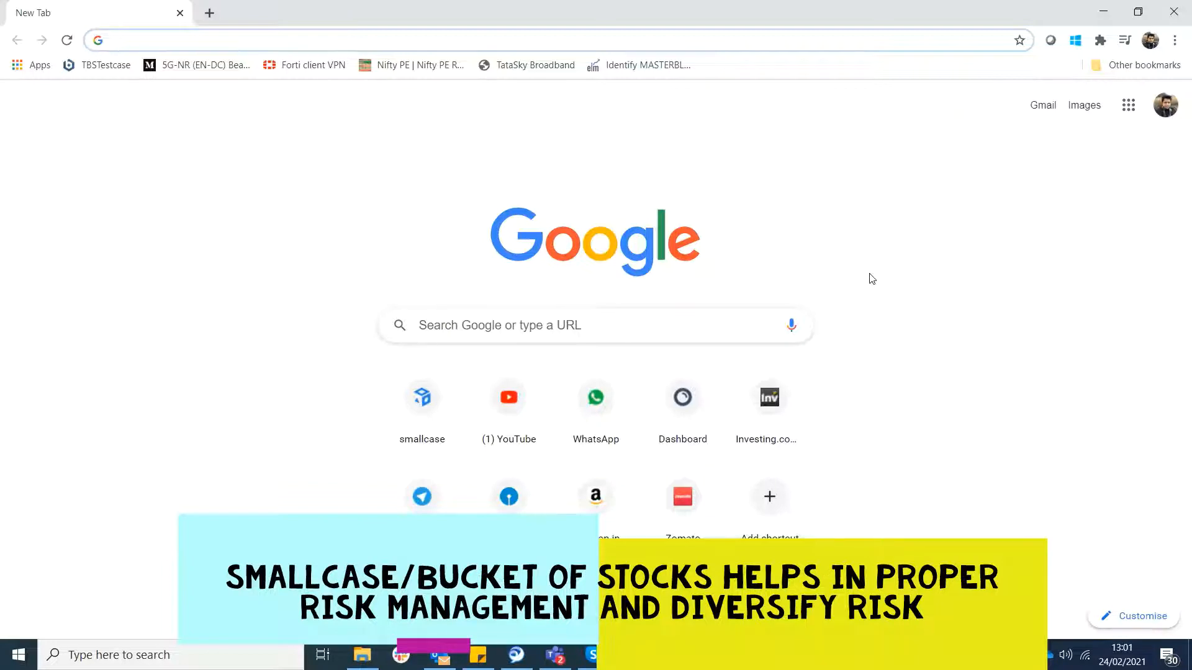
# - Open a new Chrome tab for the Kite dashboard, then load smallcase.com in another tab
pyautogui.click(532, 40)
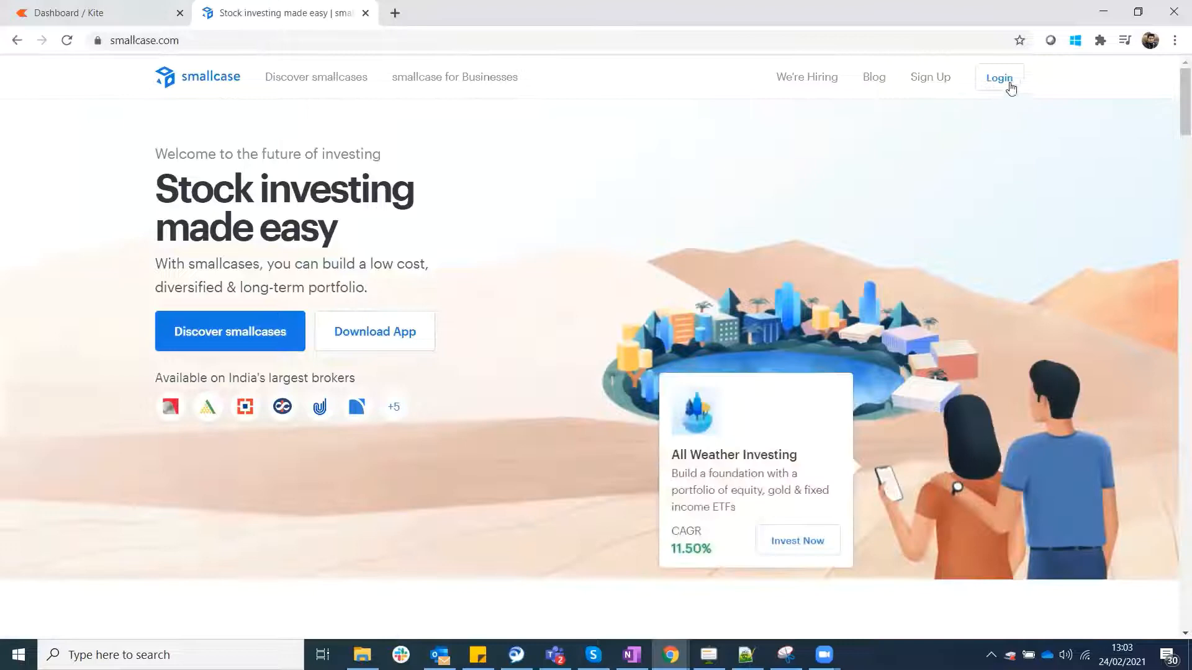
# - Log in to smallcase with Zerodha after browsing the broker list, including '+3 More'
pyautogui.click(998, 77)
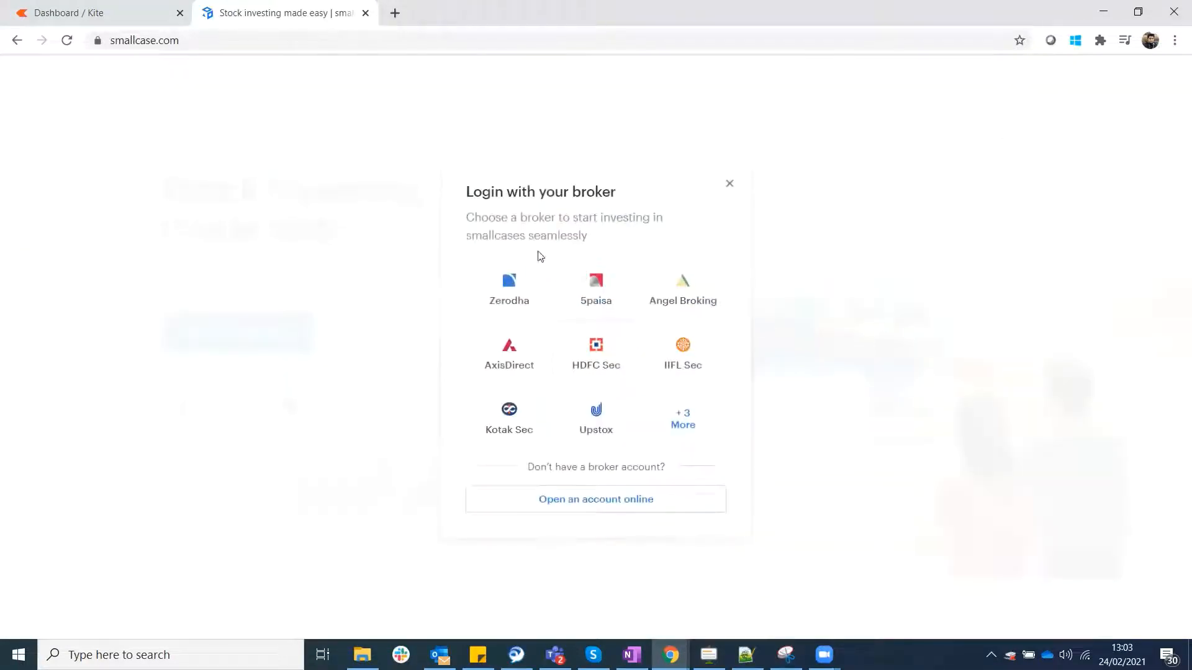
pyautogui.moveTo(787, 385)
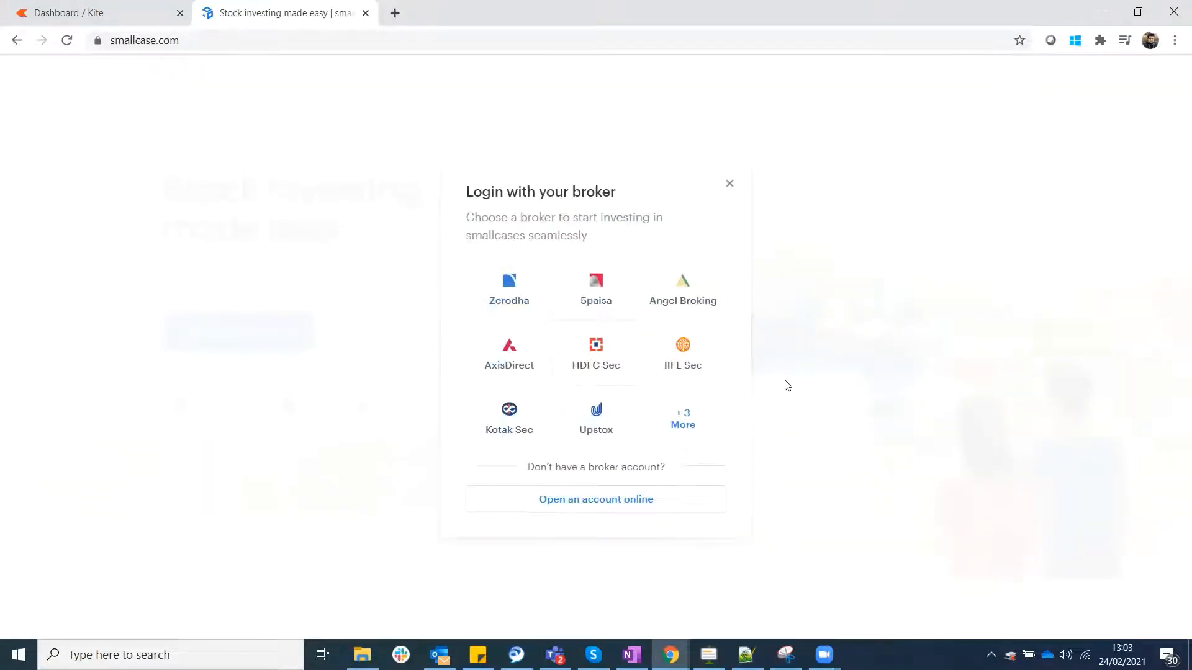
pyautogui.moveTo(509, 296)
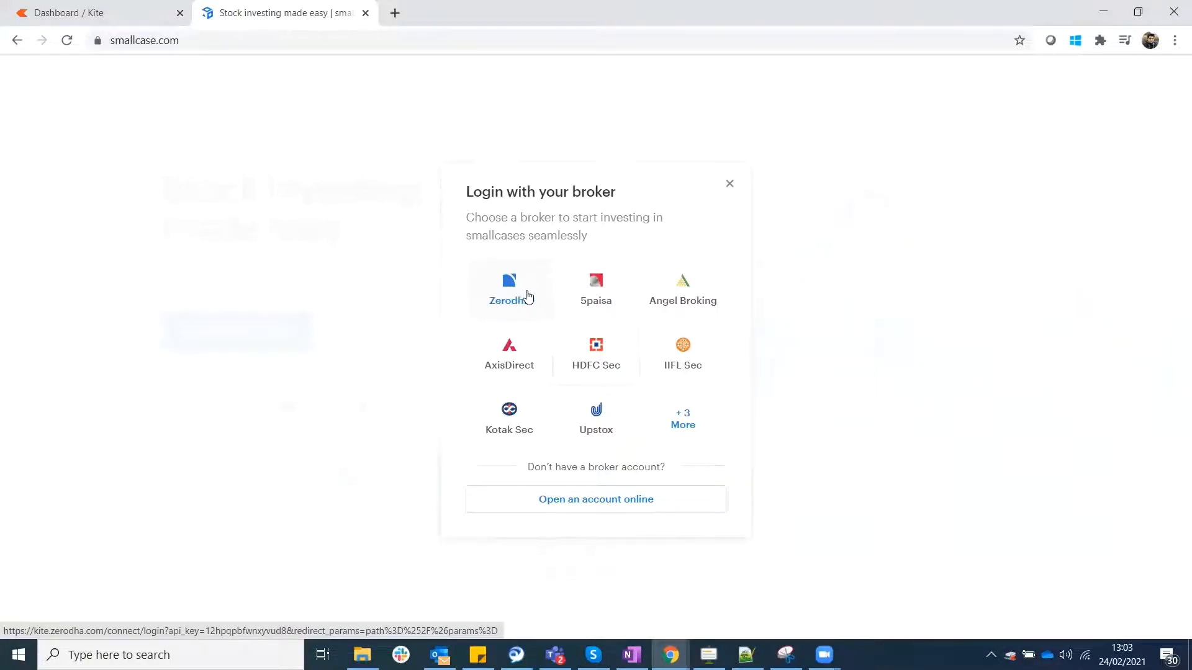
pyautogui.moveTo(682, 300)
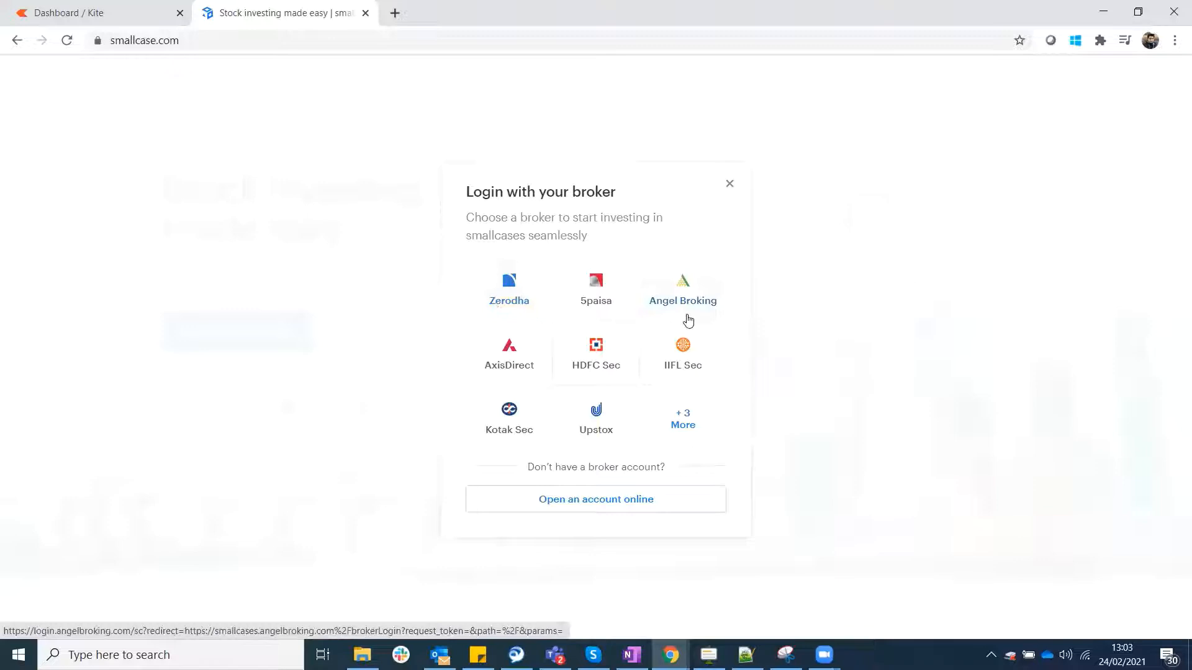
pyautogui.moveTo(615, 379)
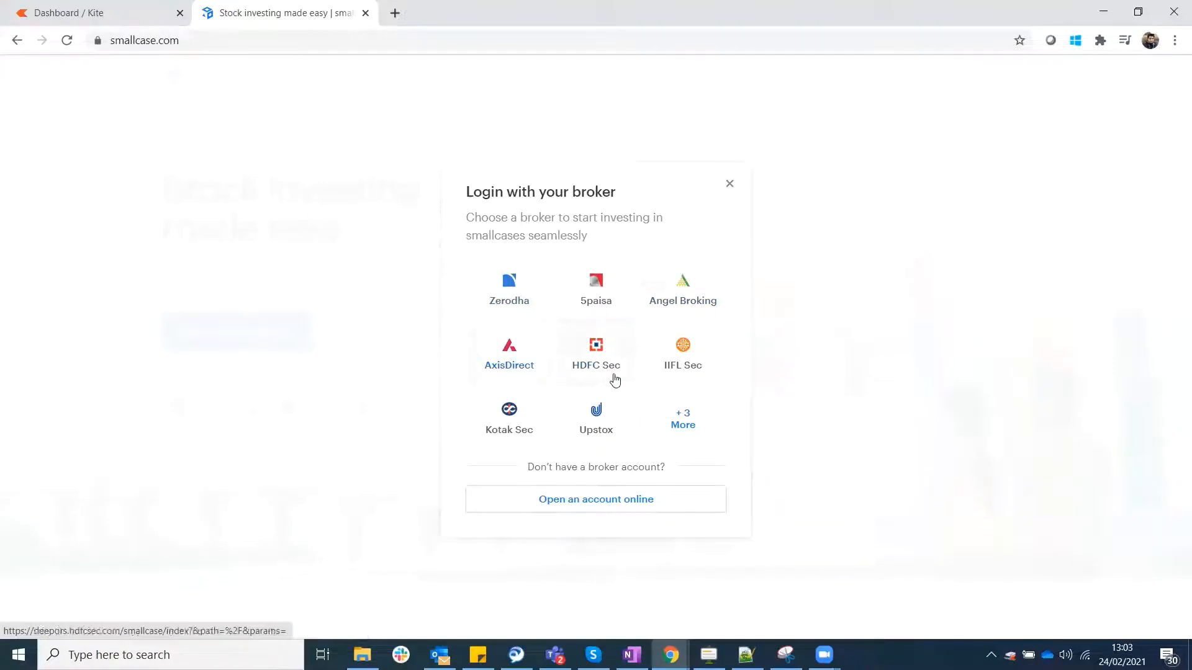
pyautogui.moveTo(721, 368)
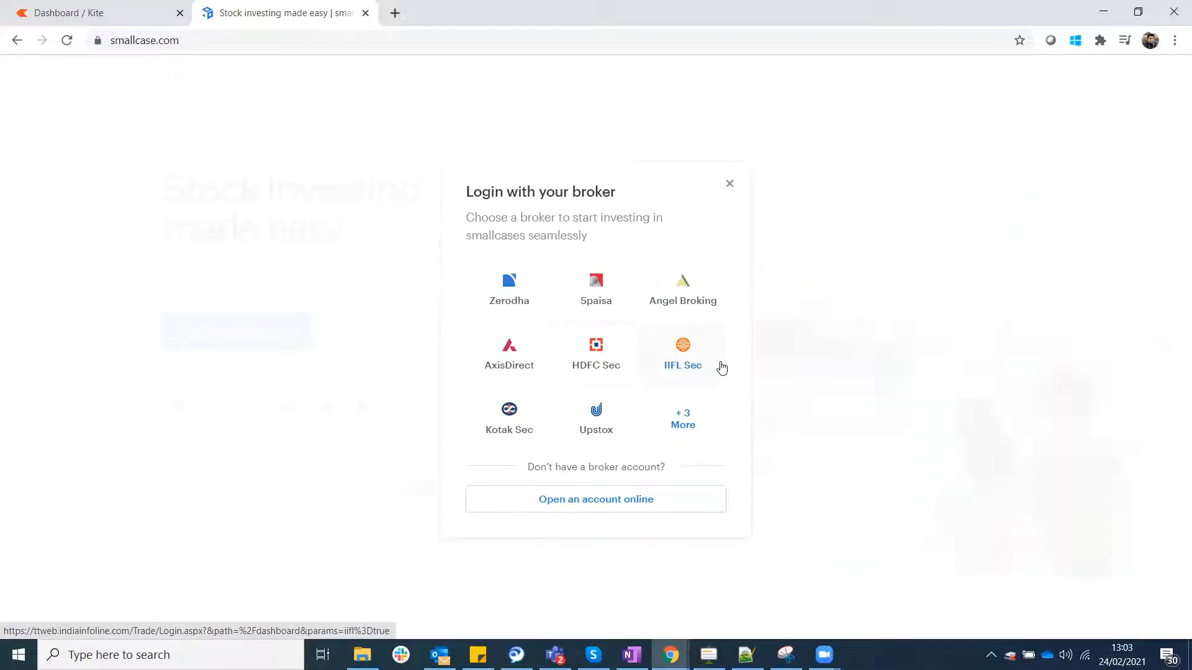
pyautogui.moveTo(595, 418)
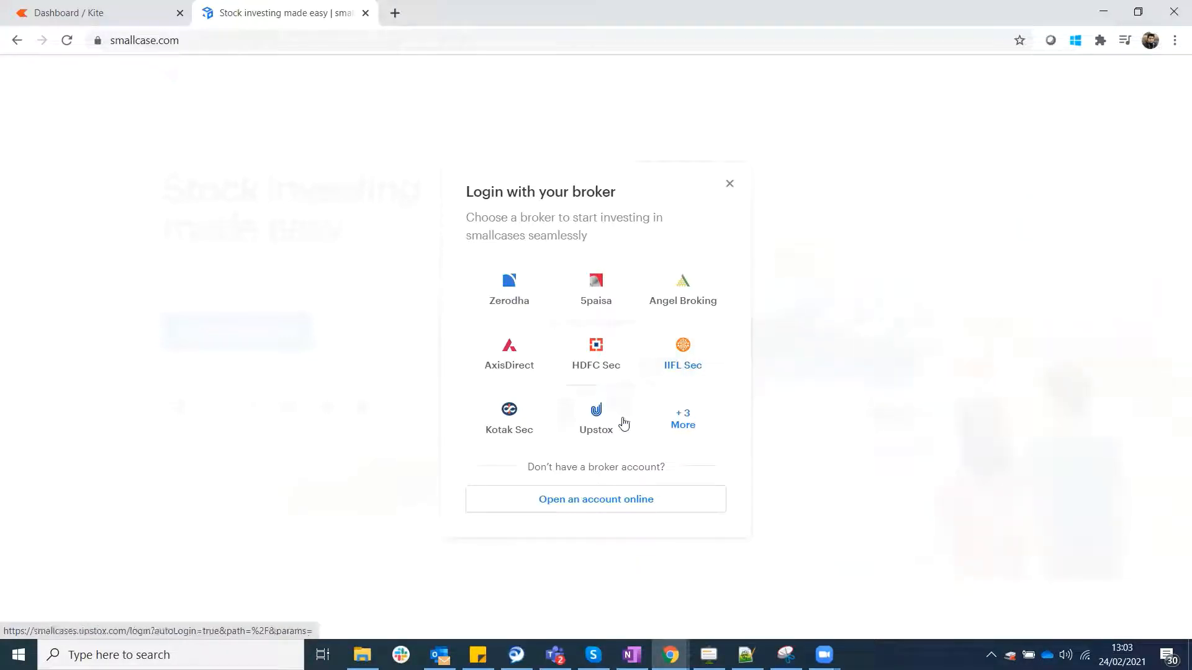
pyautogui.click(682, 419)
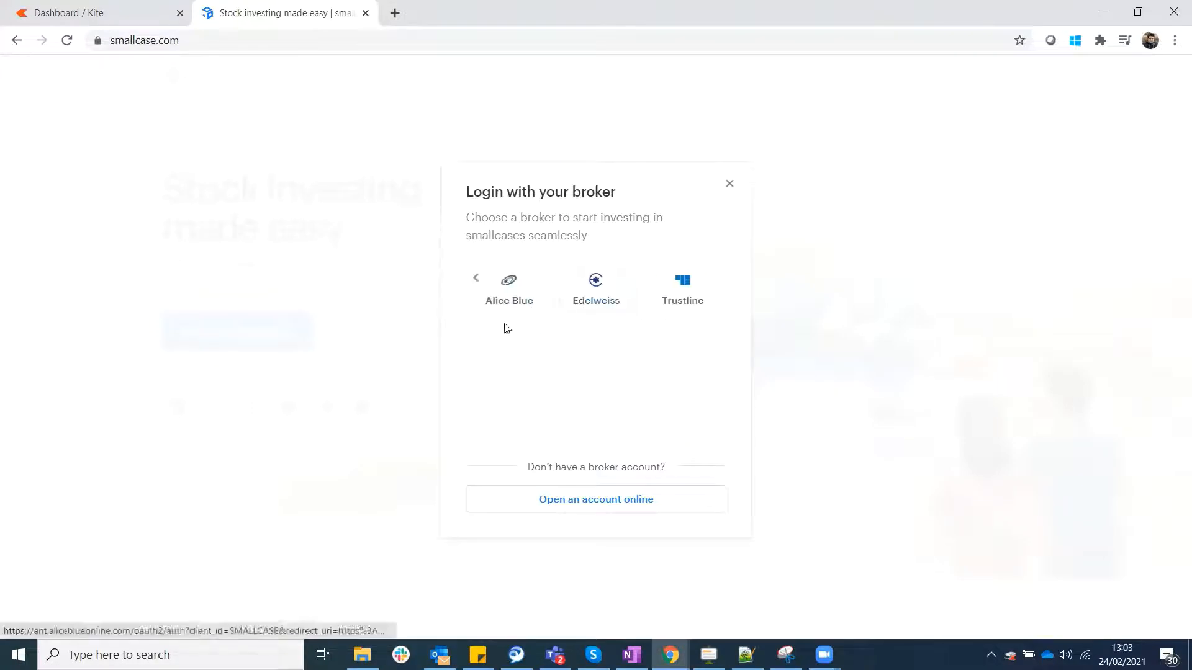
pyautogui.click(476, 278)
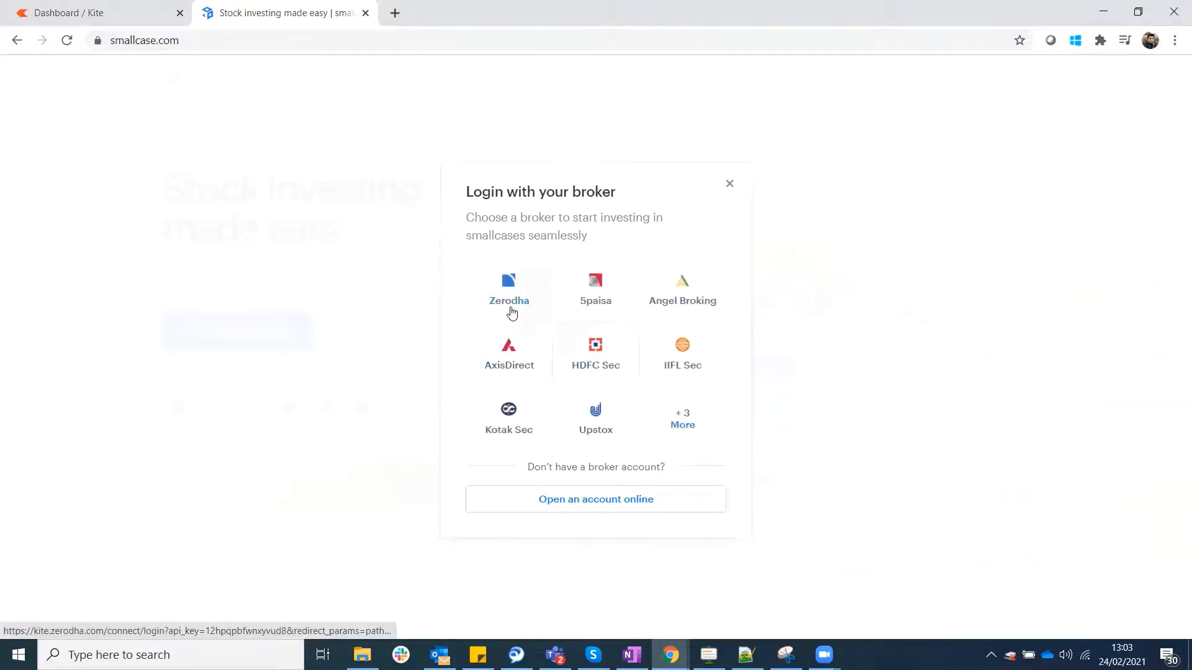
pyautogui.moveTo(508, 302)
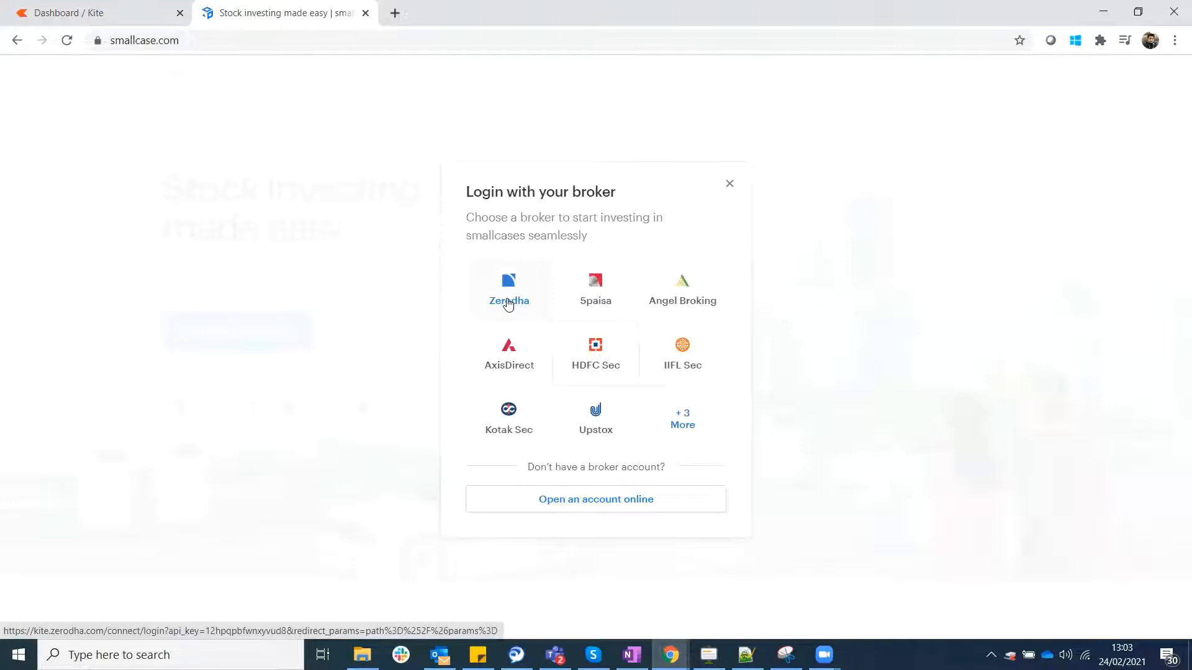
pyautogui.click(509, 289)
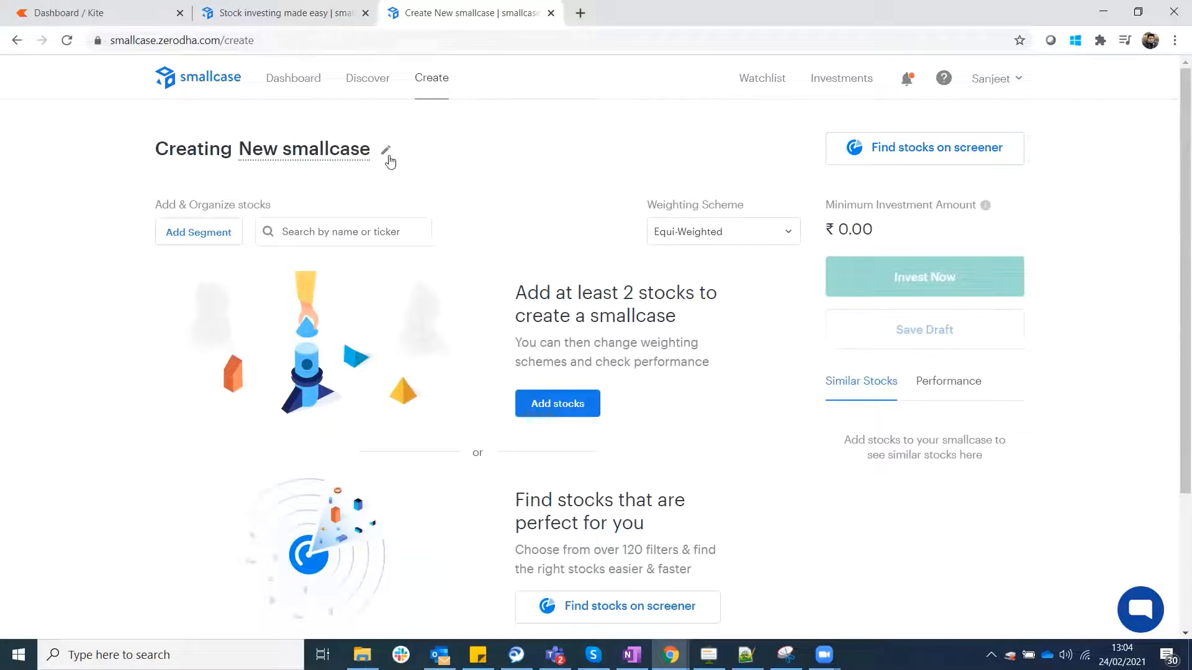
# - Rename the draft from 'New smallcase' to '24thFeb2021'
pyautogui.click(386, 150)
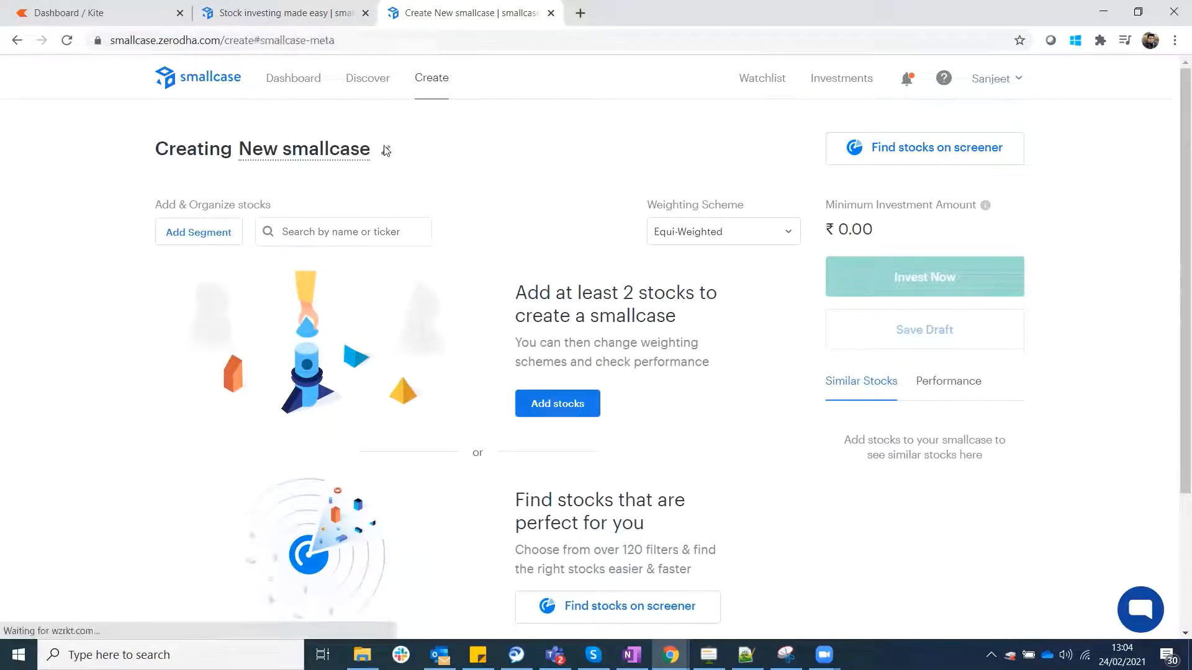
pyautogui.click(924, 329)
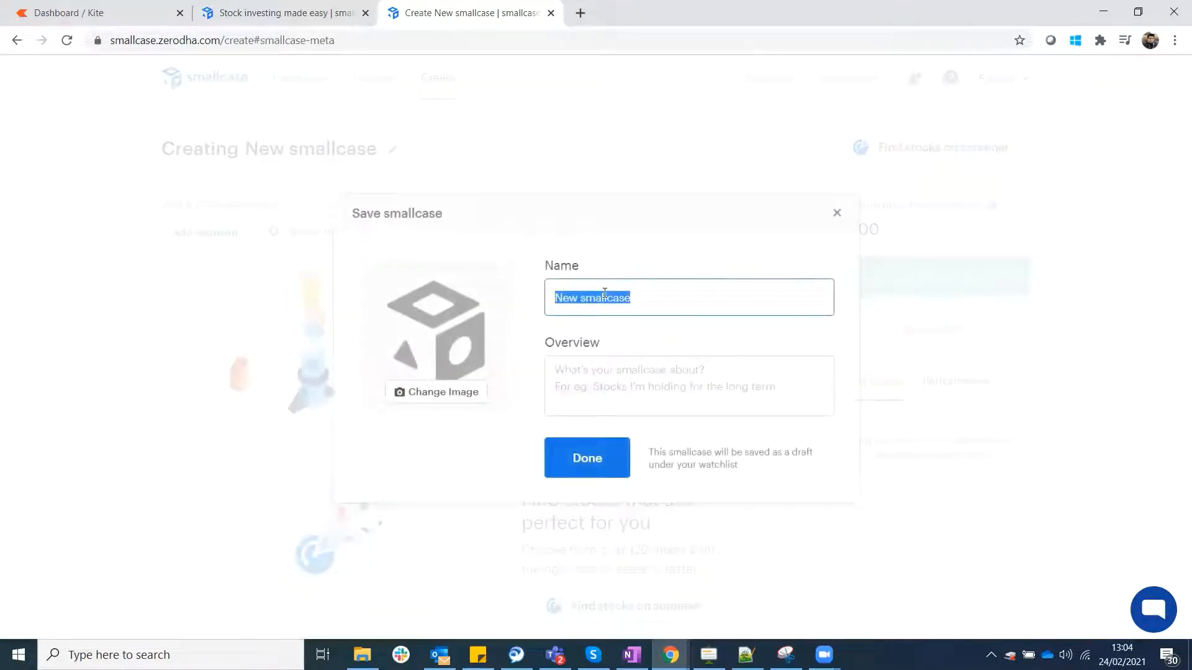
pyautogui.write('24th')
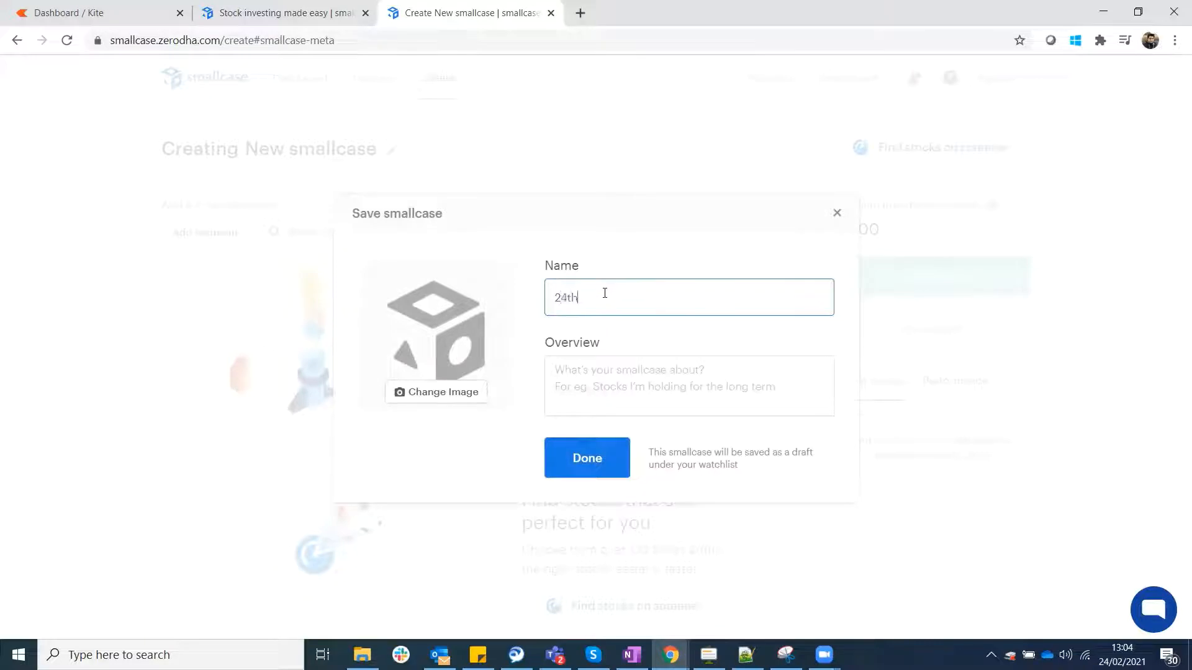
pyautogui.write('Feb')
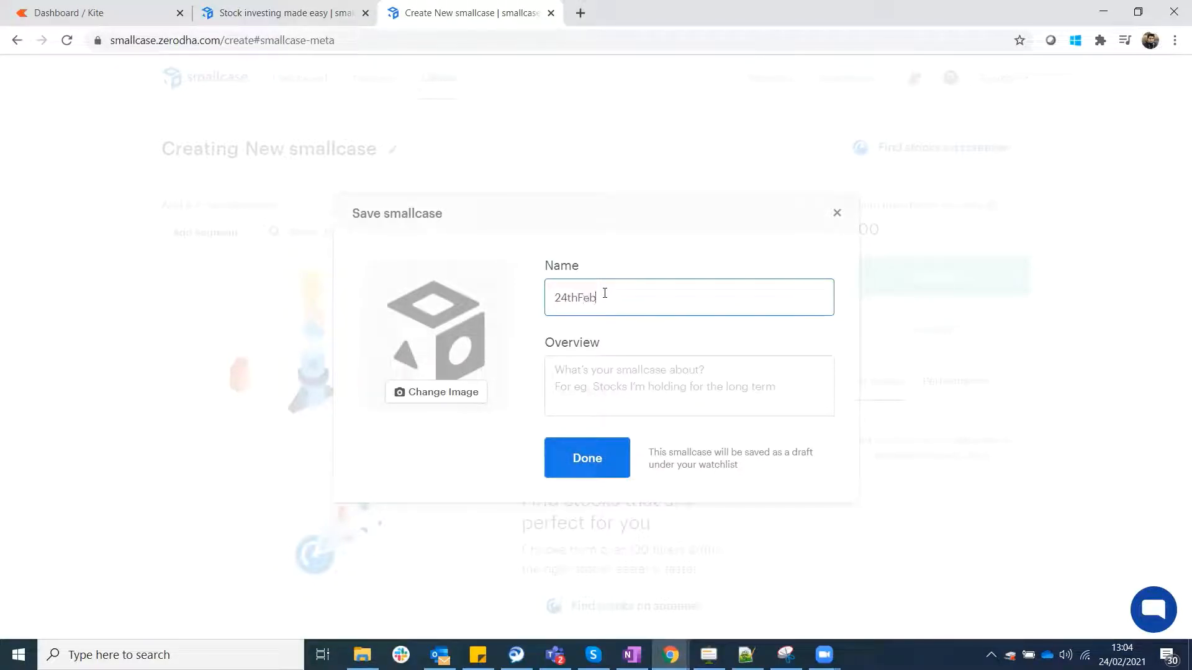
pyautogui.write('2021')
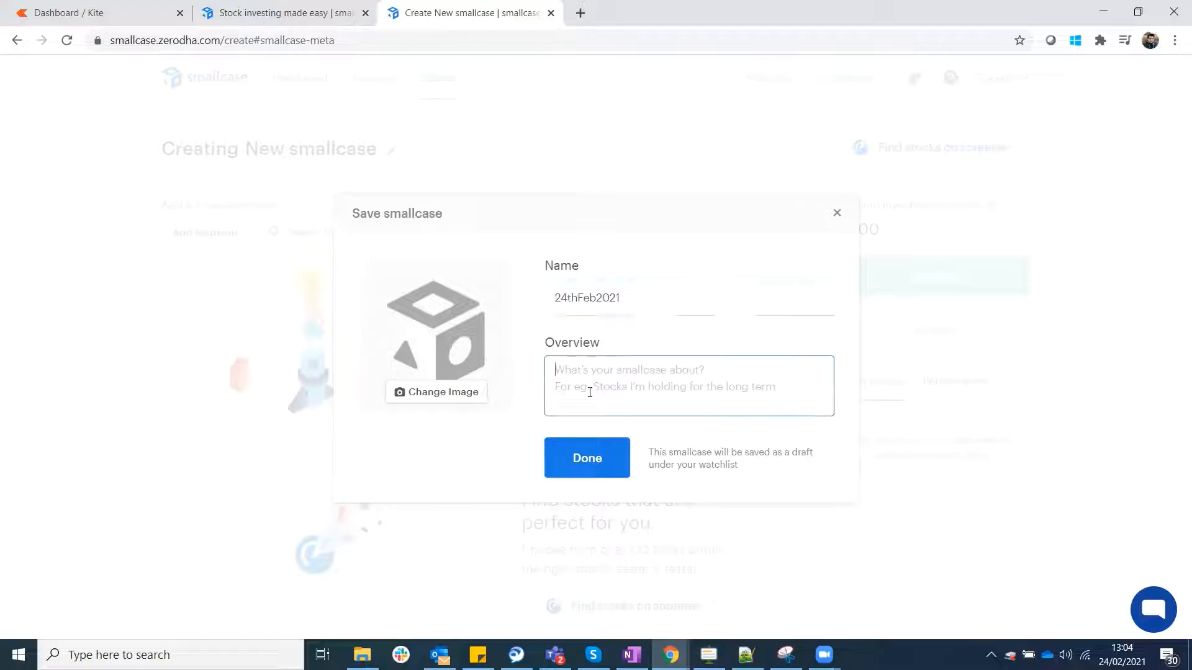
# - Add the overview 'Short term to long term' and save the details
pyautogui.click(688, 298)
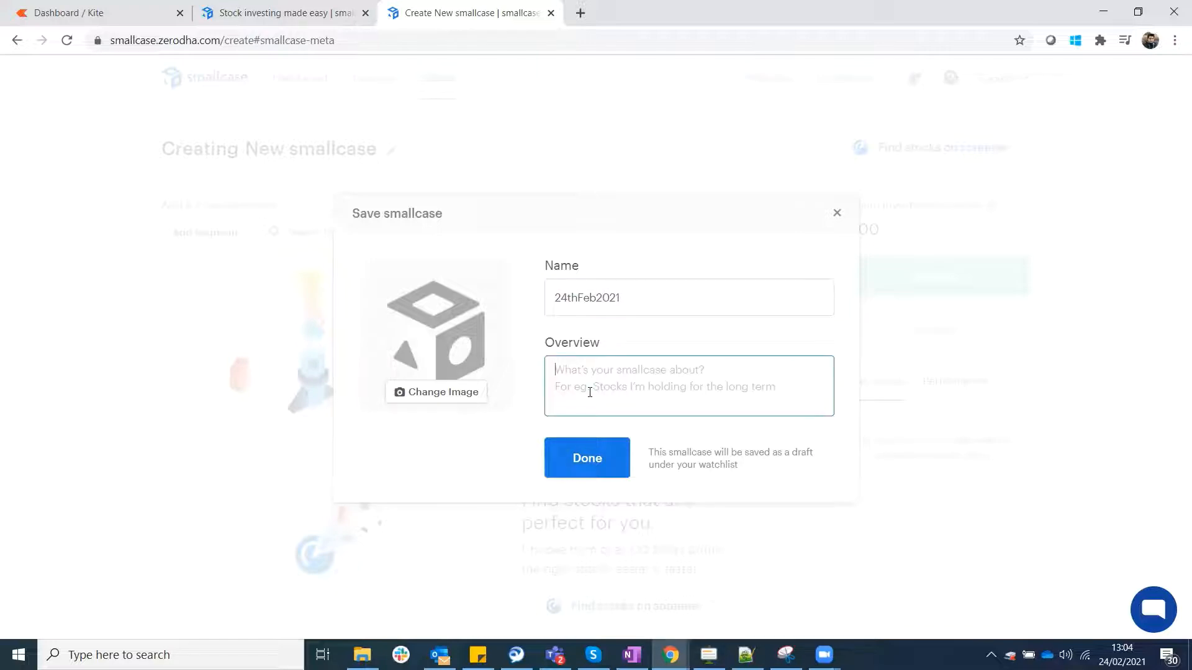
pyautogui.write('Sho')
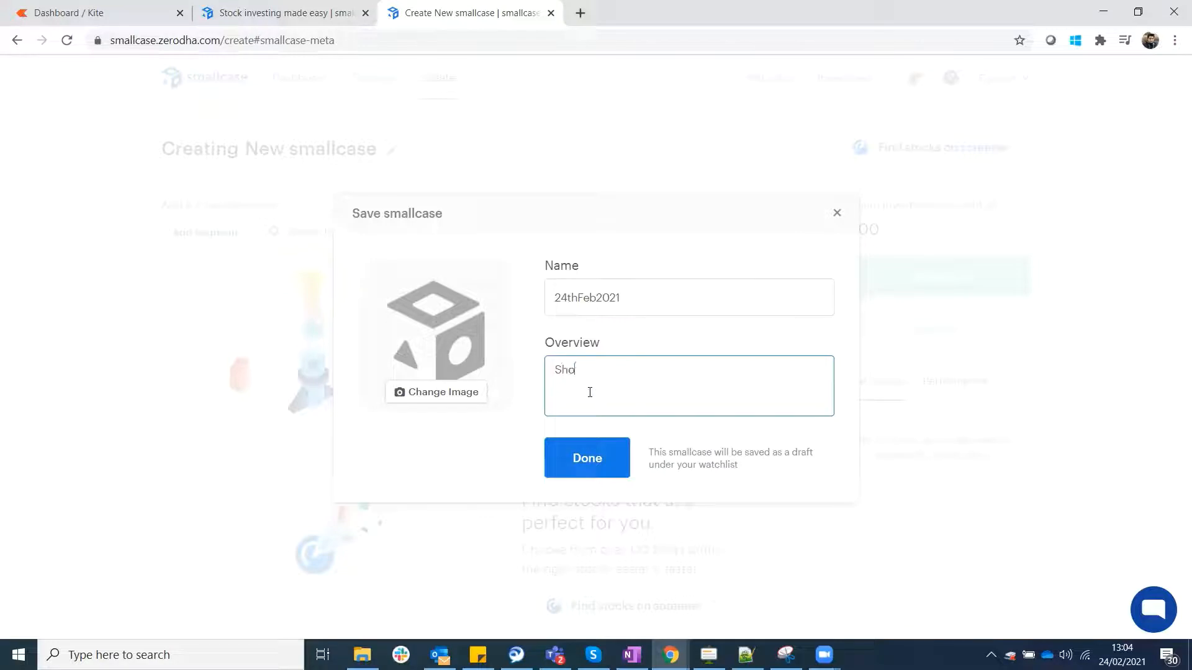
pyautogui.write('rt term')
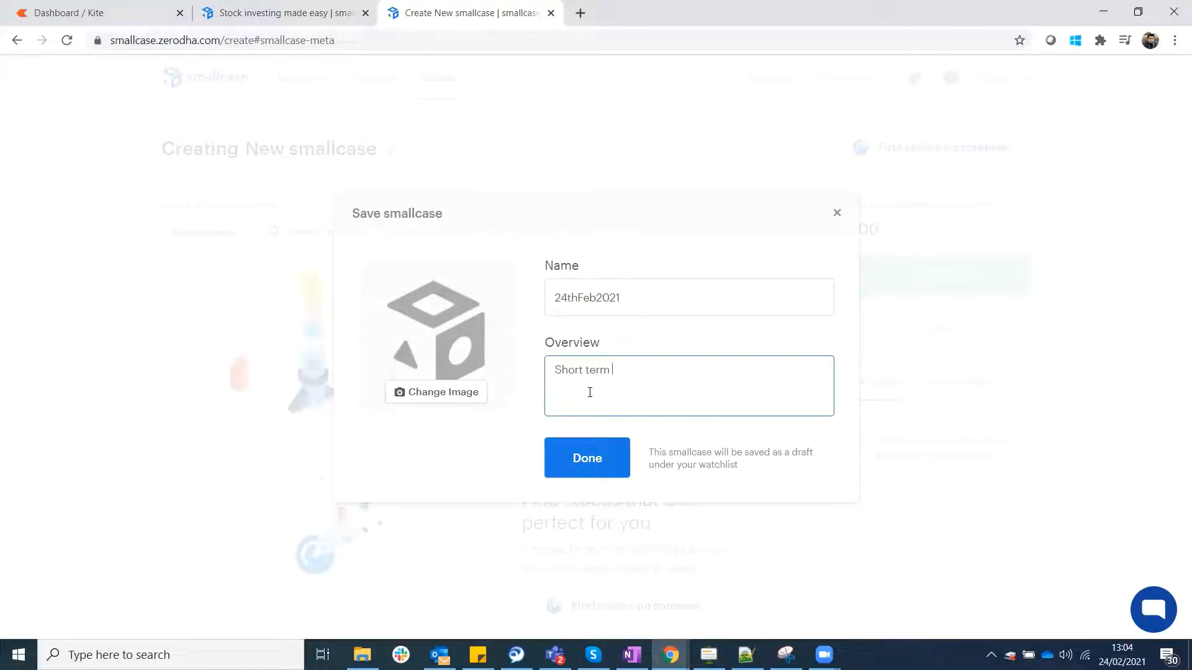
pyautogui.write('to long term')
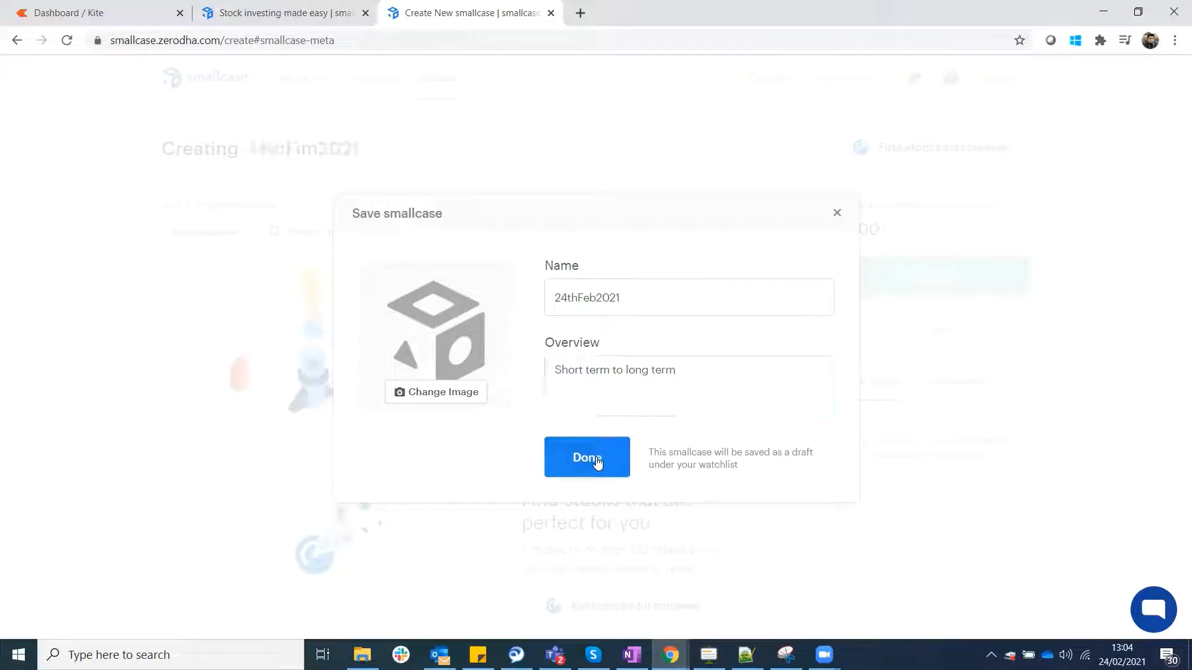
pyautogui.click(586, 456)
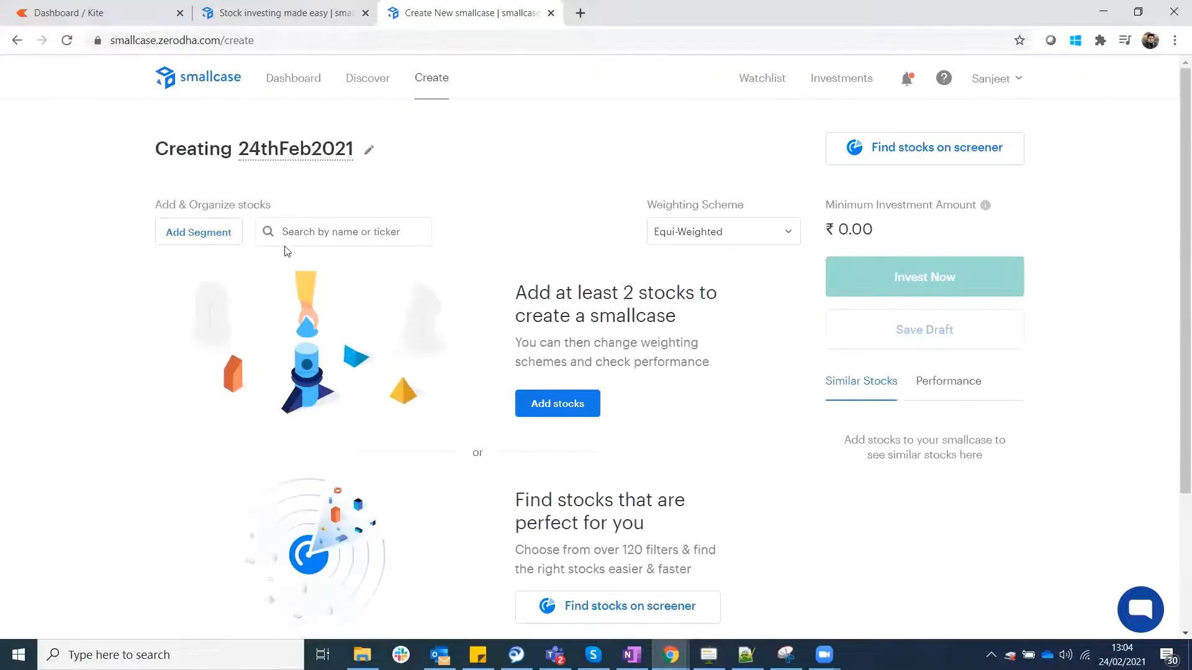
pyautogui.click(342, 231)
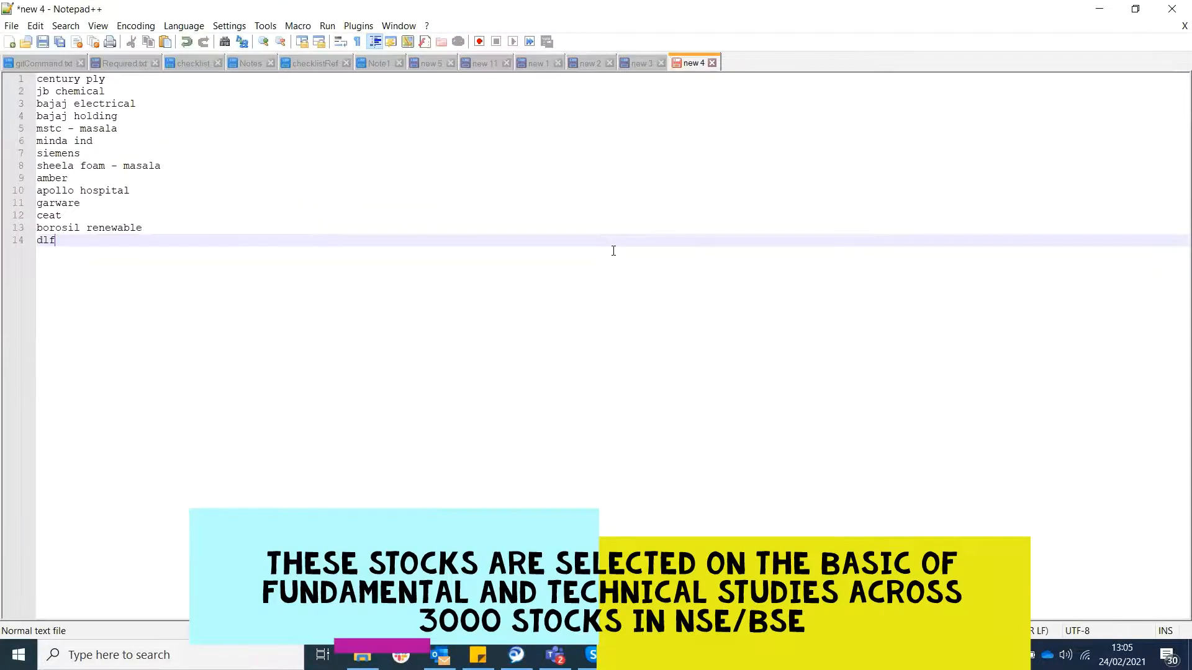
pyautogui.moveTo(1174, 35)
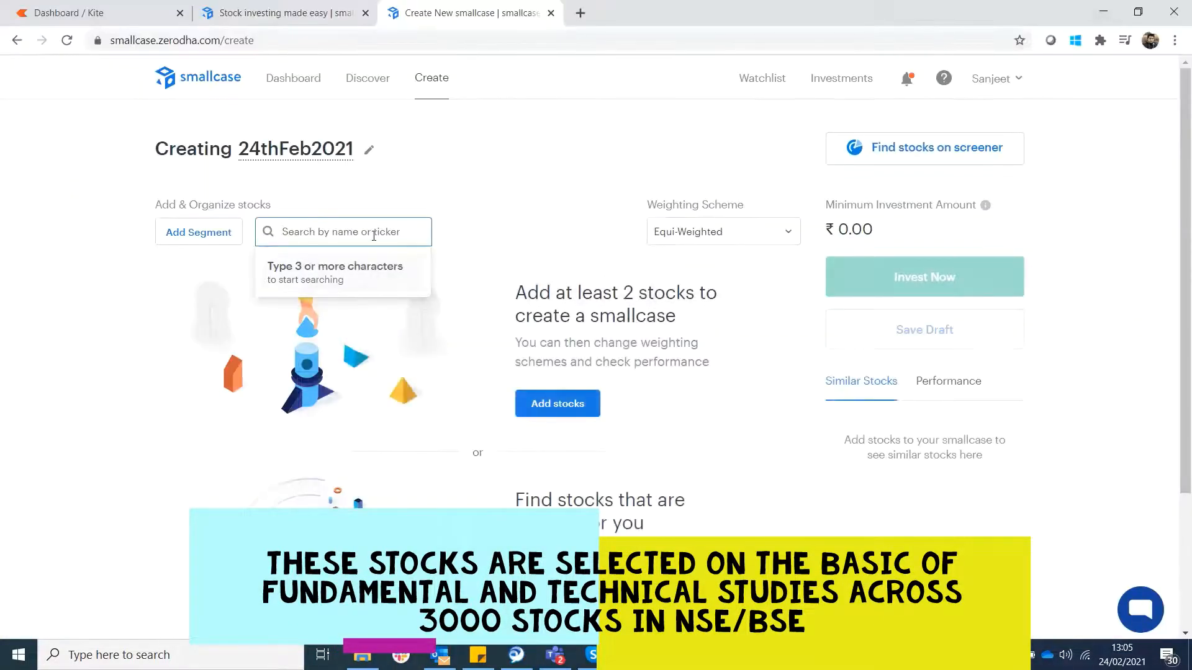
# - Search 'cent' and add Century Plyboards to the smallcase
pyautogui.write('cen')
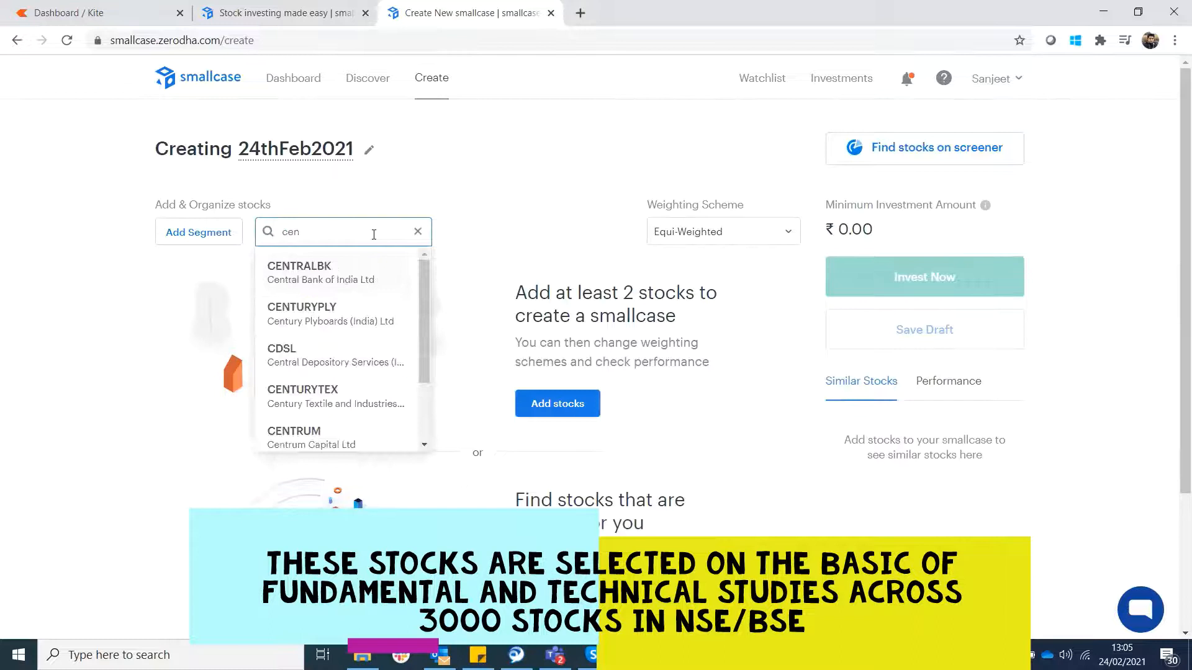
pyautogui.write('t')
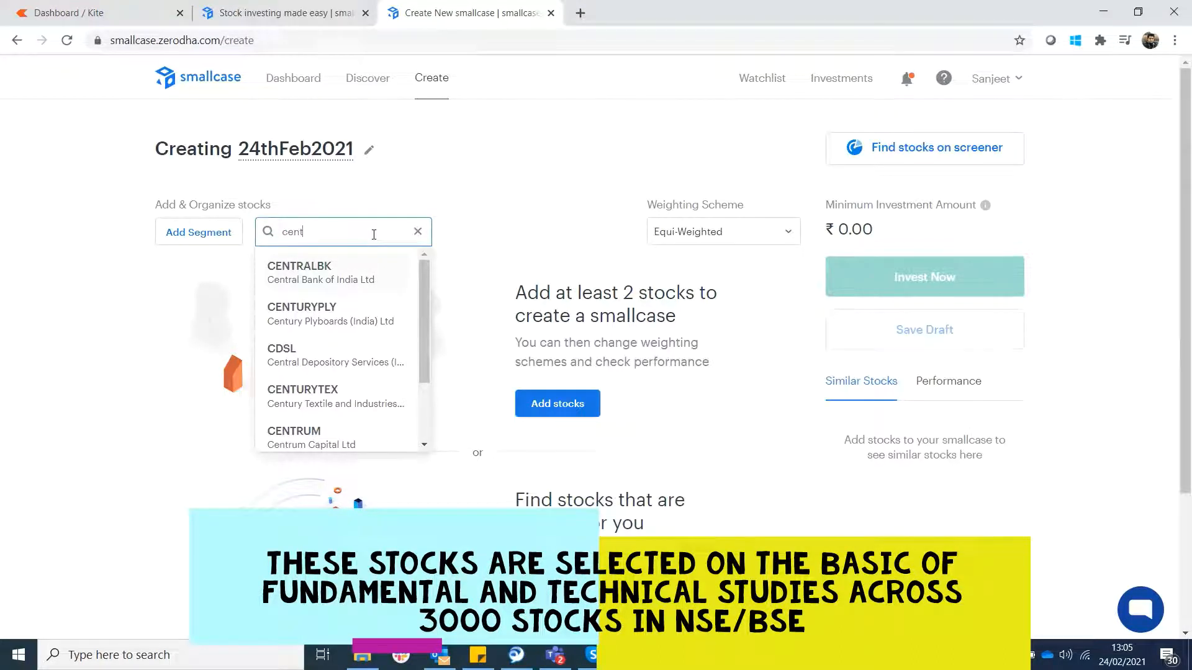
pyautogui.moveTo(344, 314)
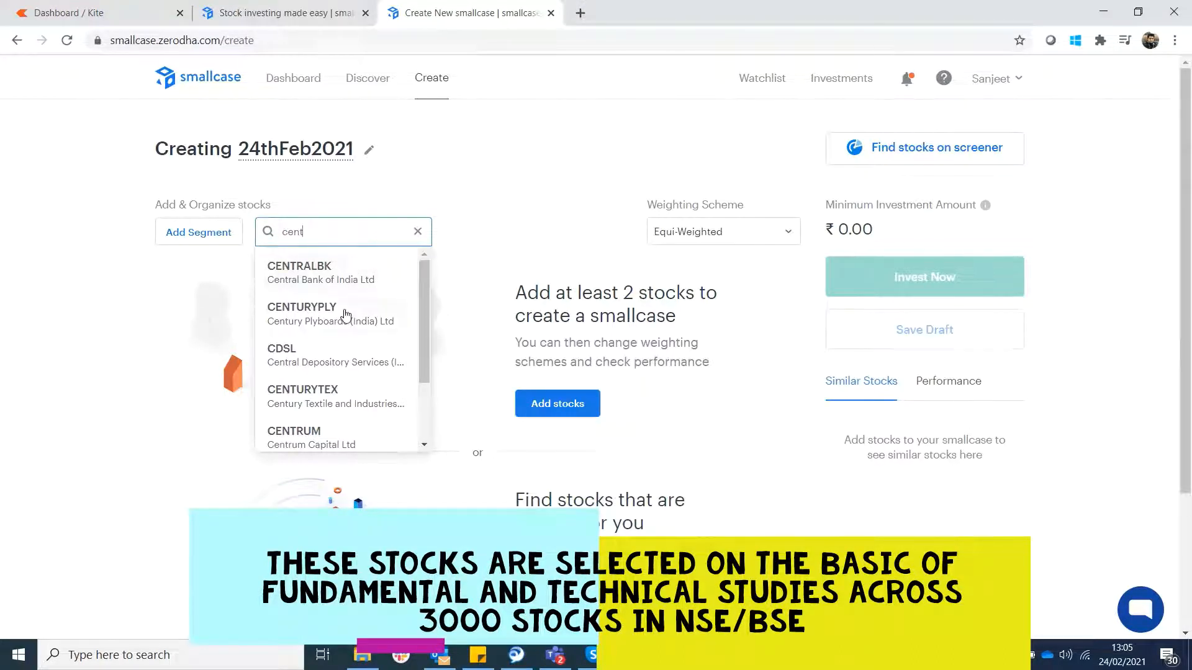
pyautogui.click(329, 313)
pyautogui.write('jb c')
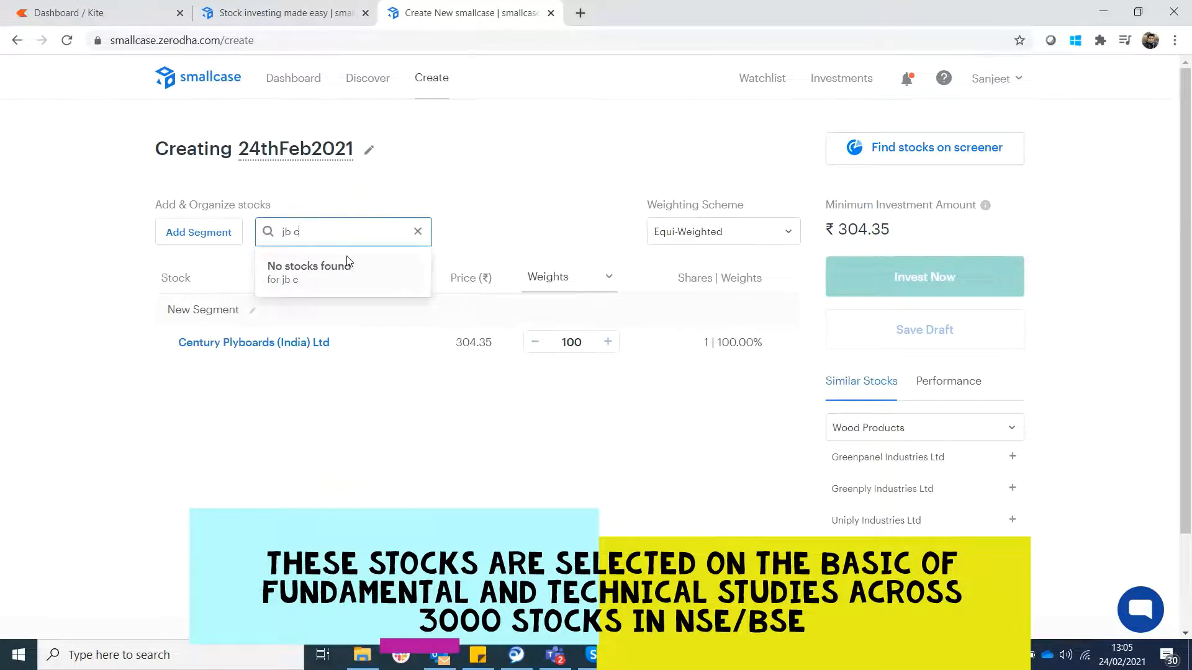
# - Search 'JBc' and add J B Chemicals to the smallcase
pyautogui.press('Backspace')
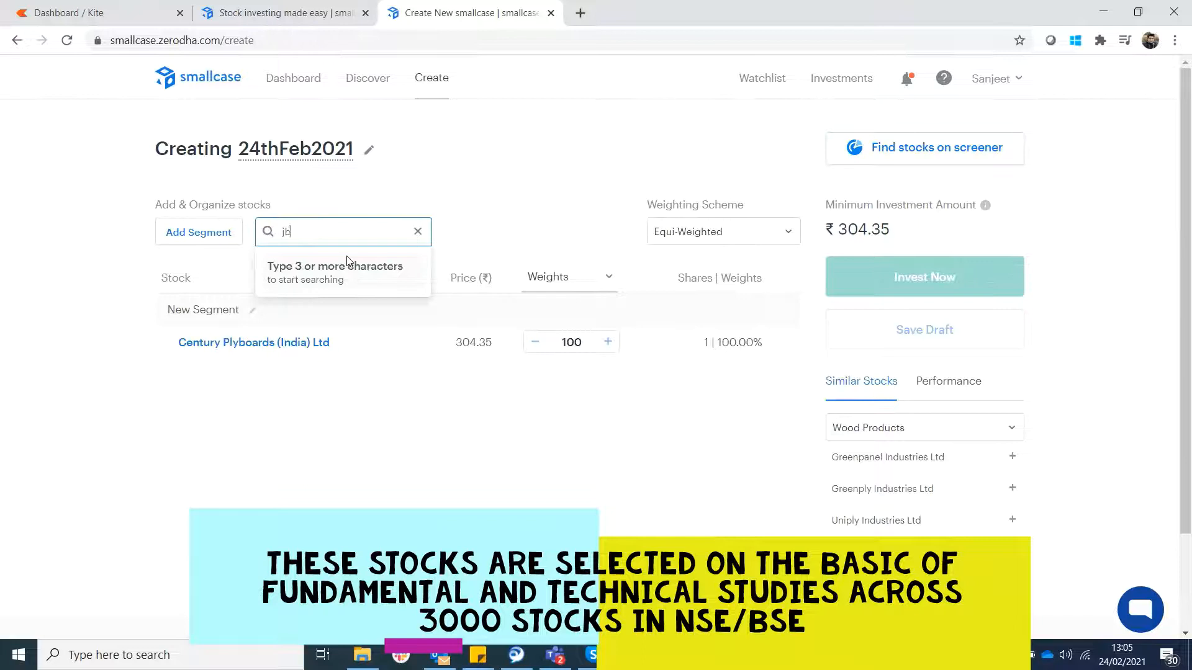
pyautogui.write('JB')
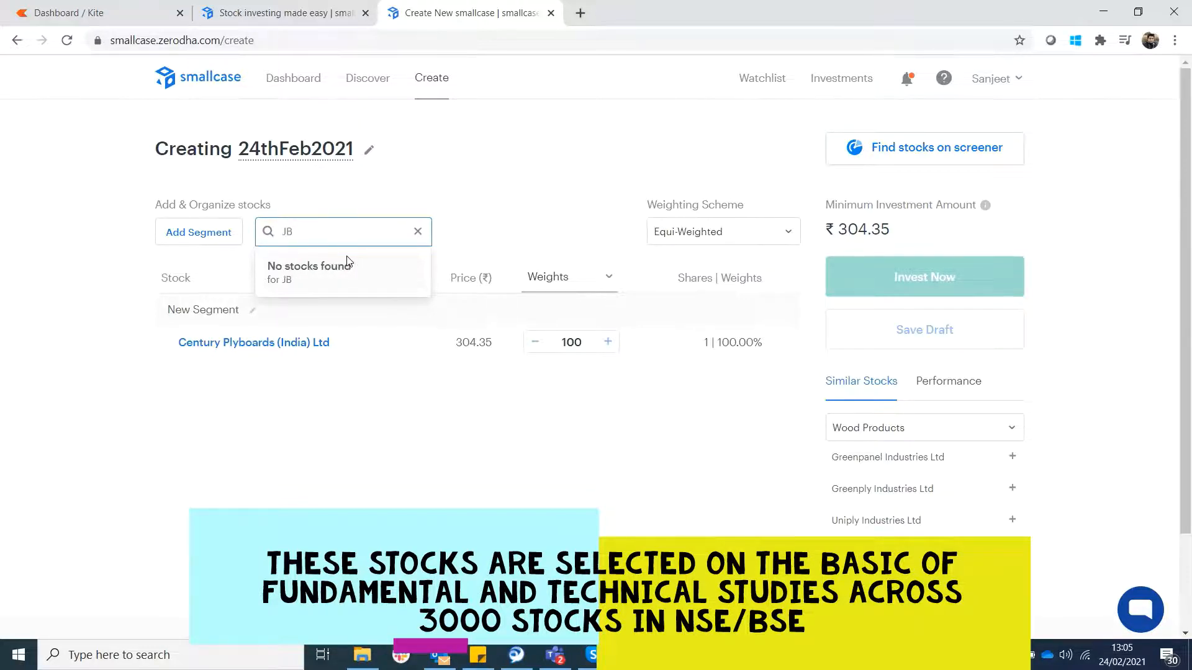
pyautogui.write('ch')
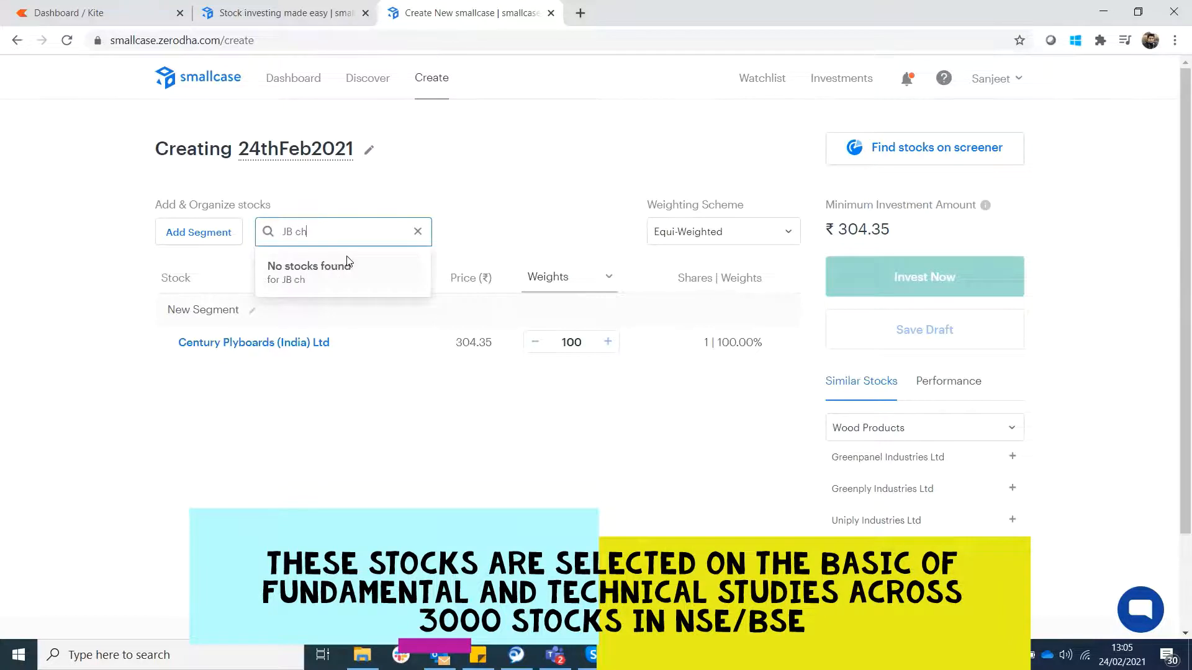
pyautogui.write('JBc')
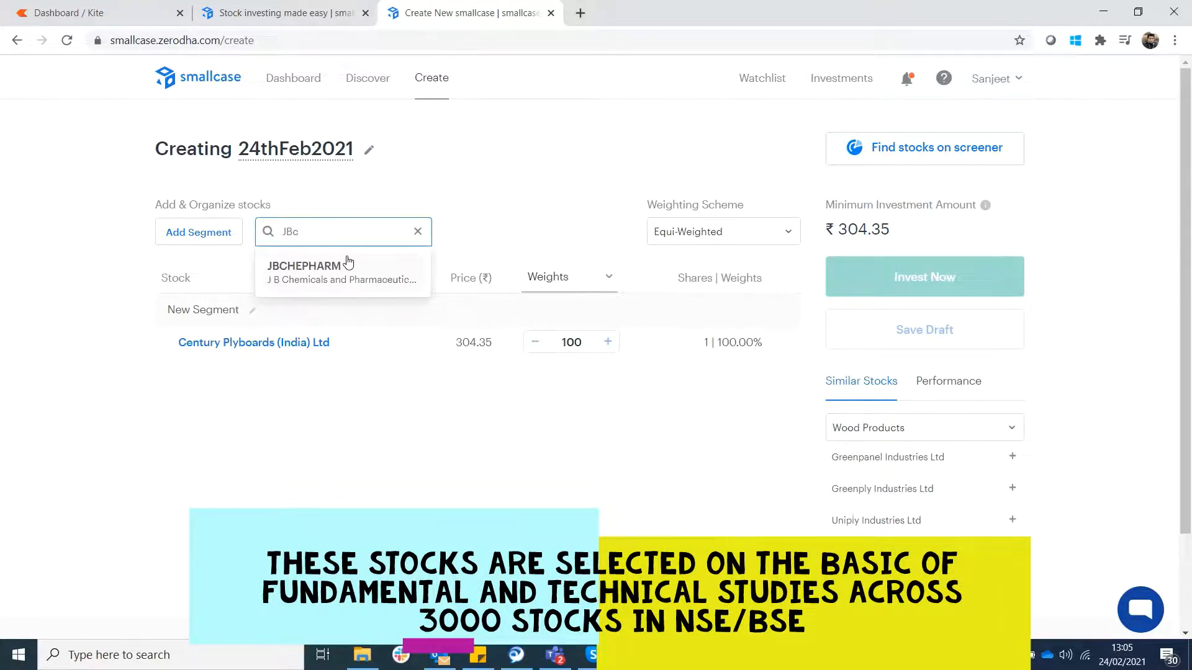
pyautogui.click(342, 271)
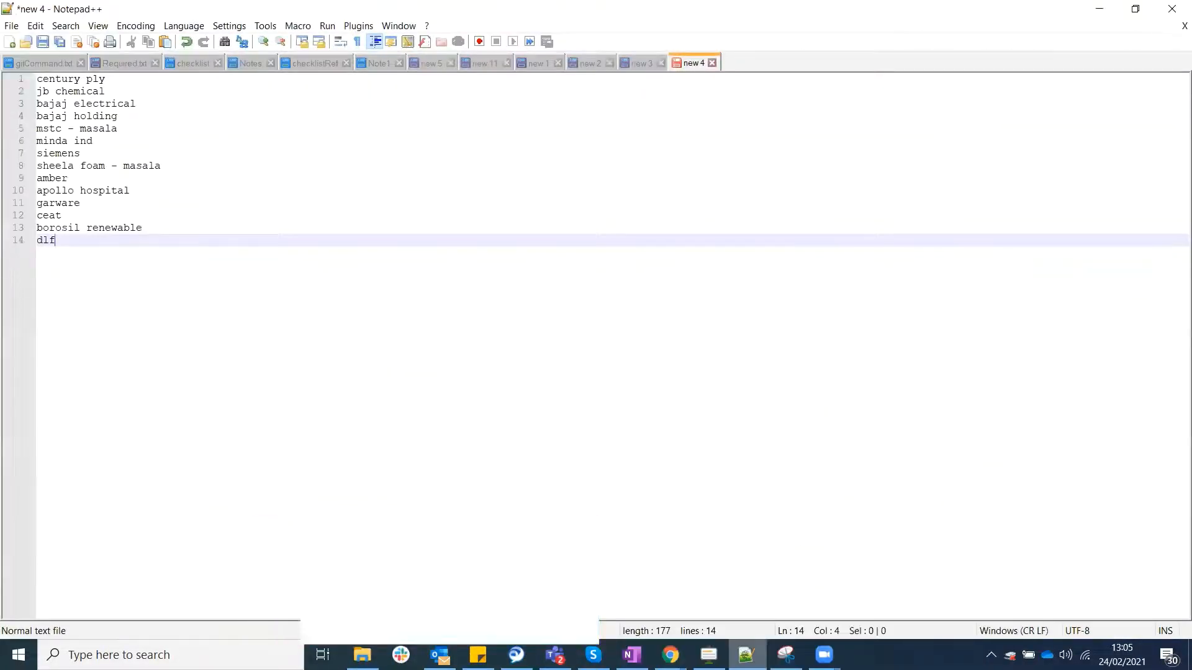
# - Add DLF and scroll through the fourteen equal-weighted stocks to review them
pyautogui.click(669, 654)
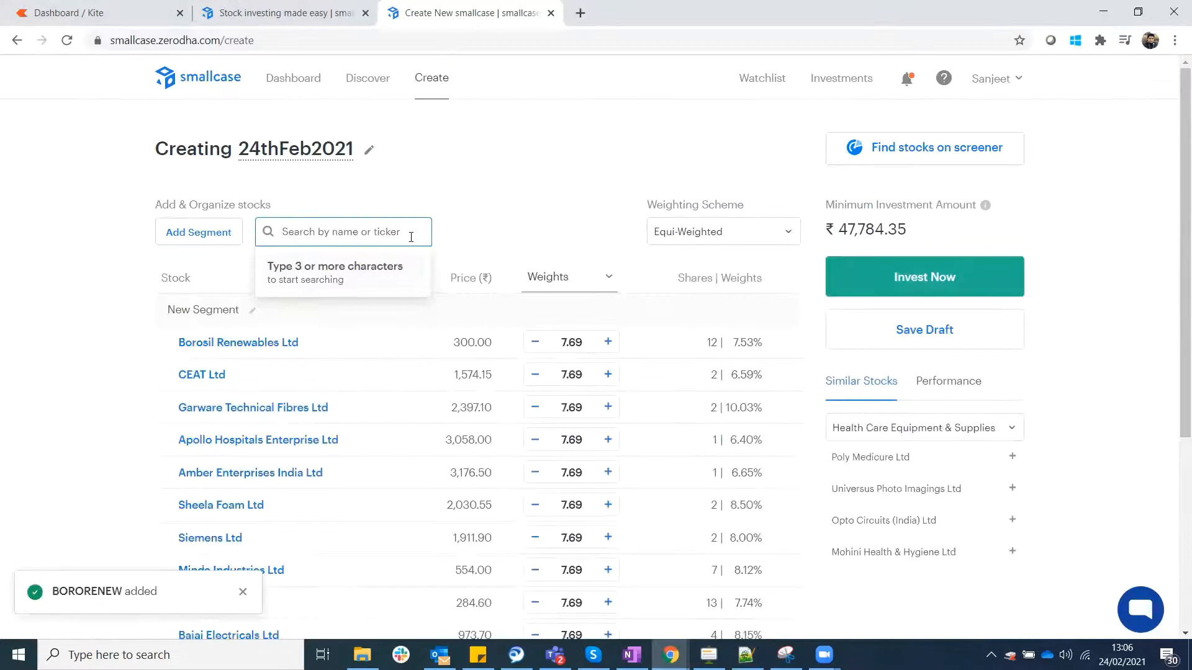
pyautogui.write('dlf')
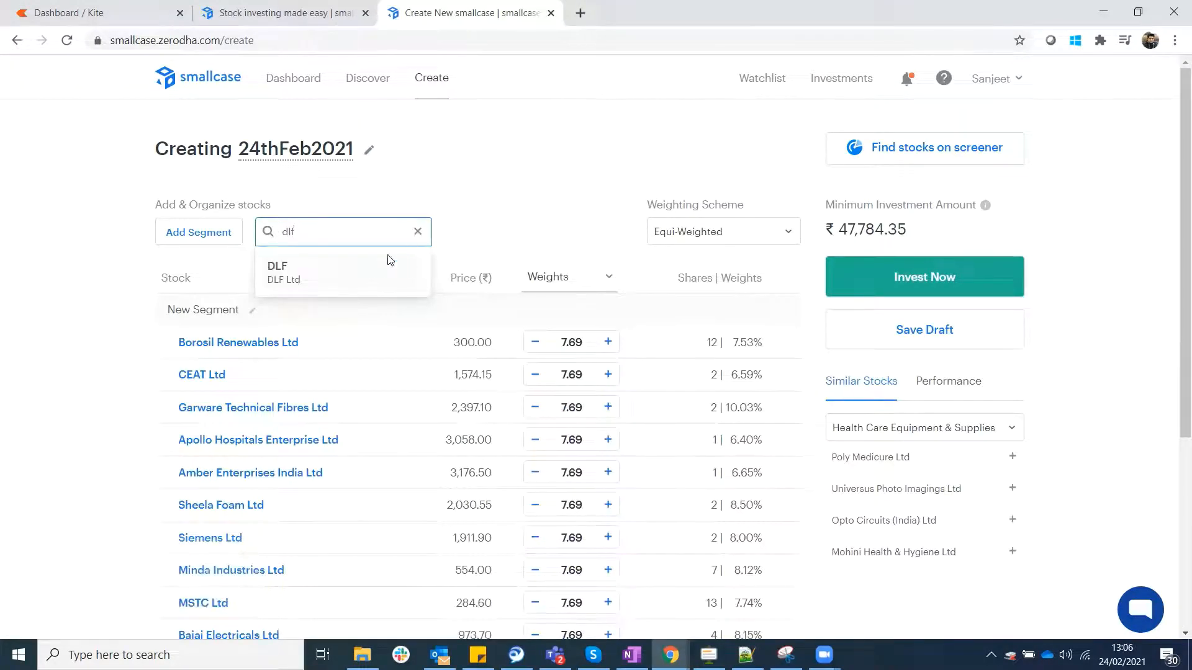
pyautogui.click(278, 272)
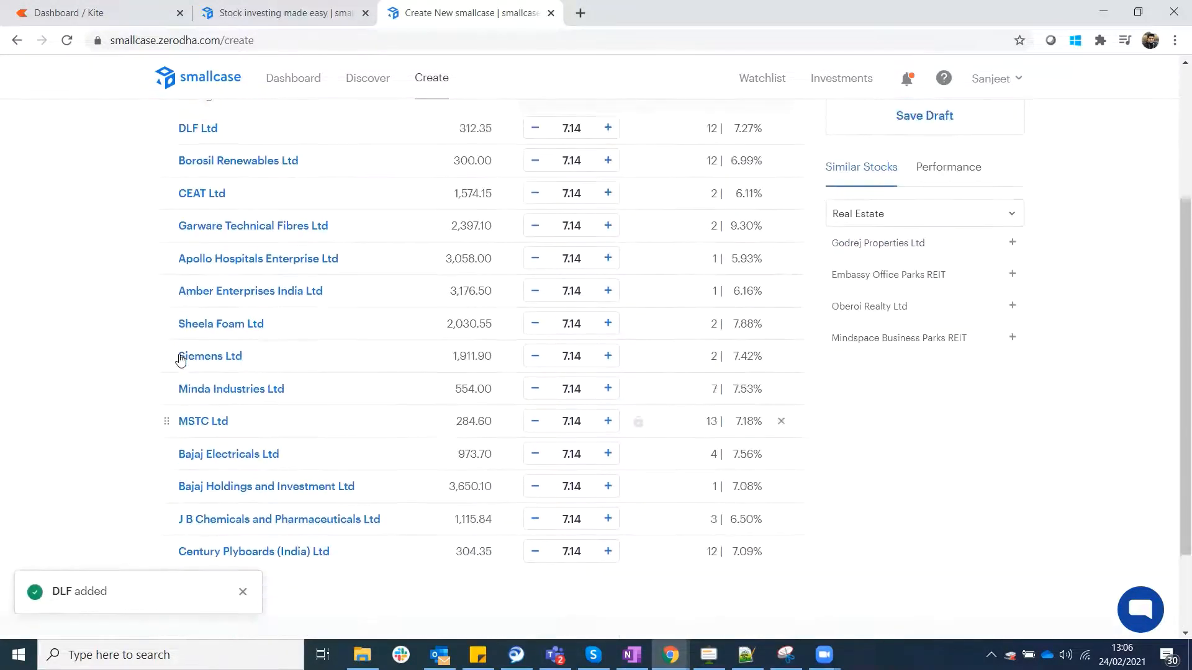
pyautogui.scroll(3)
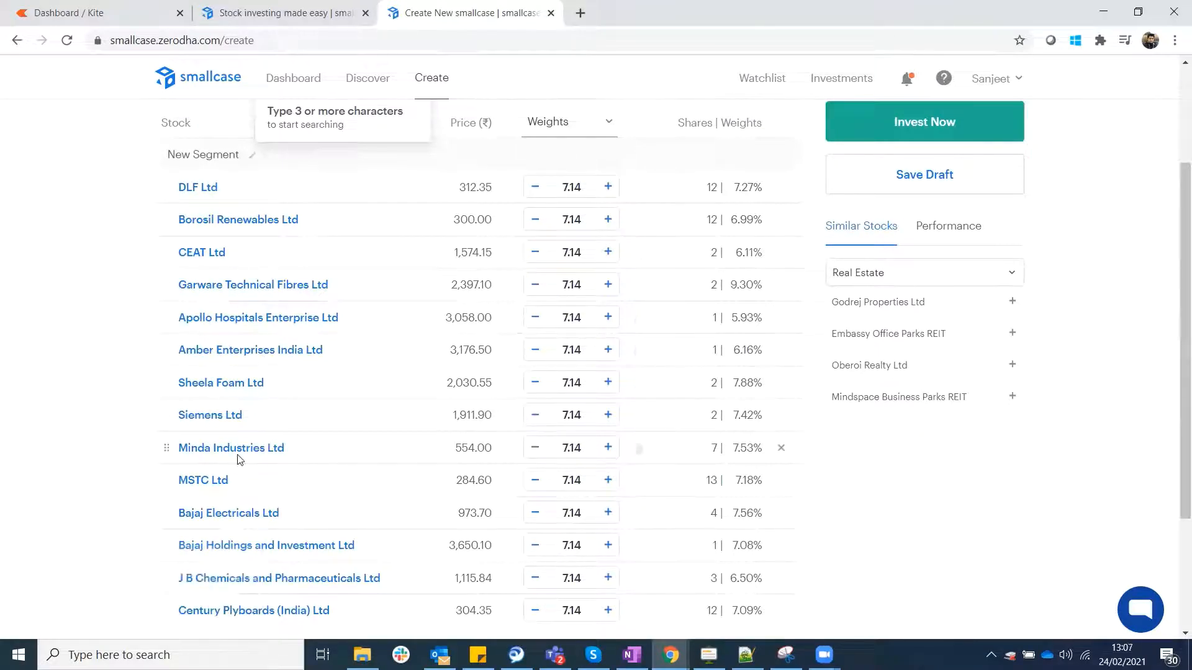
pyautogui.moveTo(273, 583)
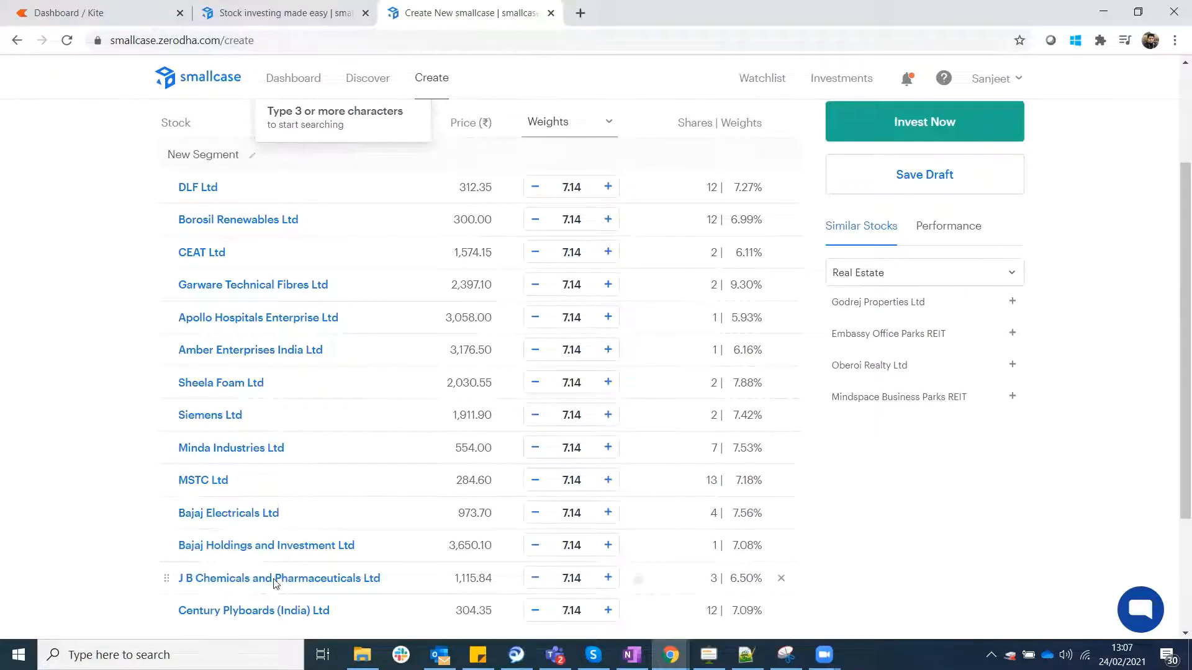
pyautogui.scroll(-3)
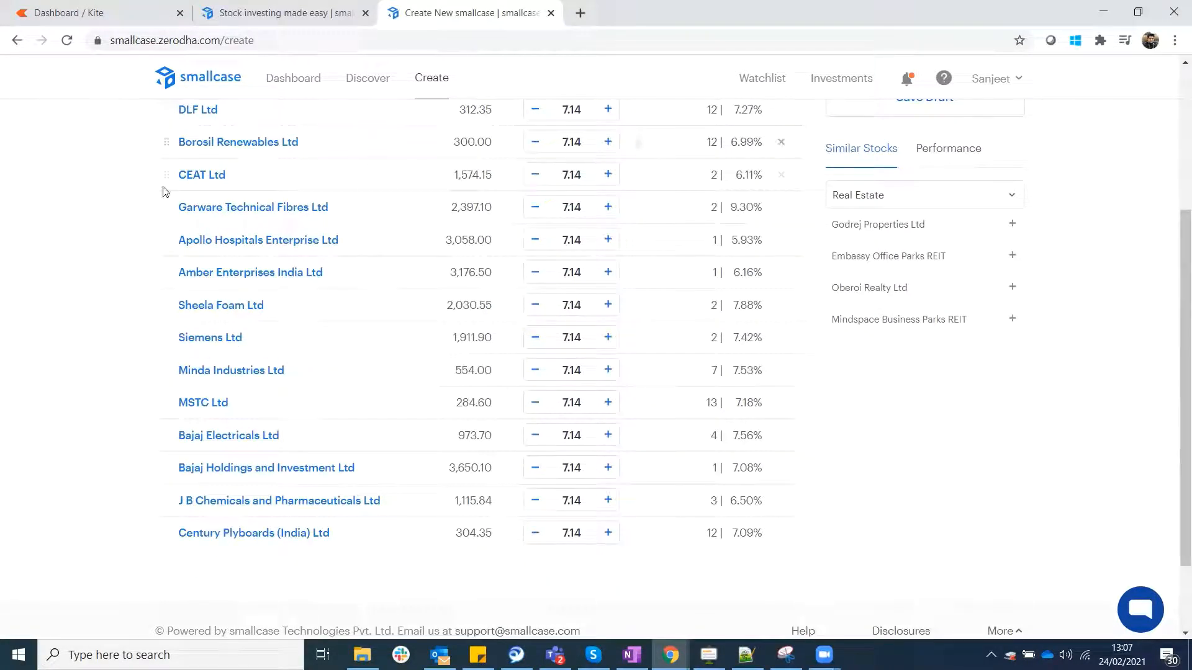
pyautogui.moveTo(522, 272)
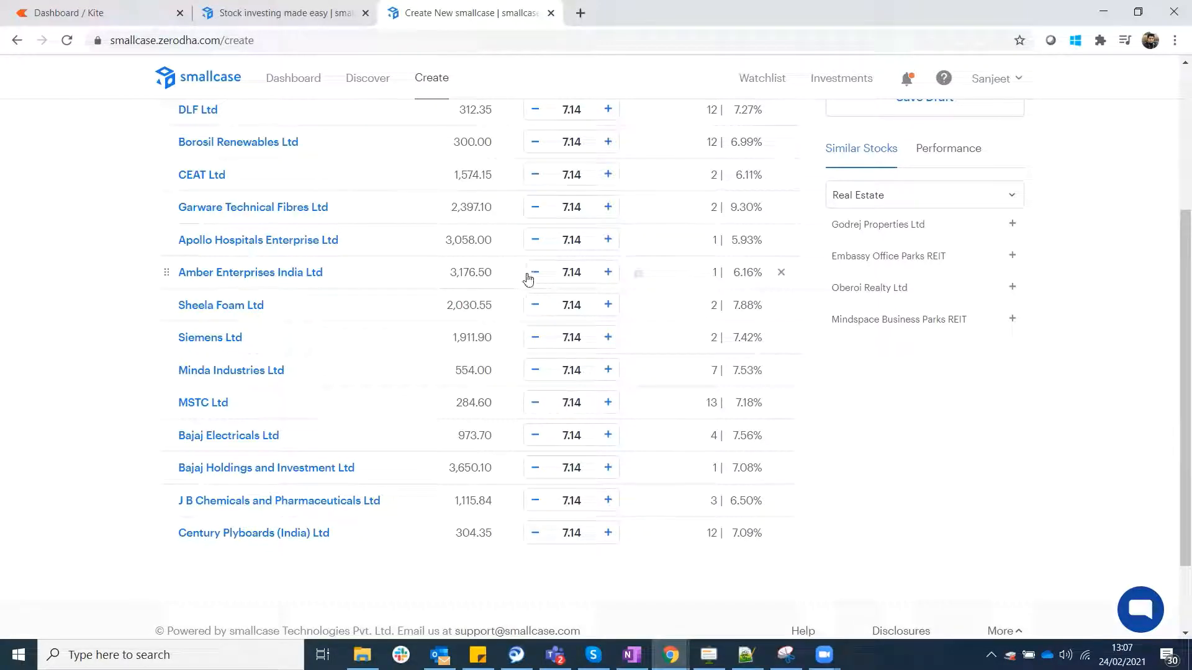
pyautogui.moveTo(513, 278)
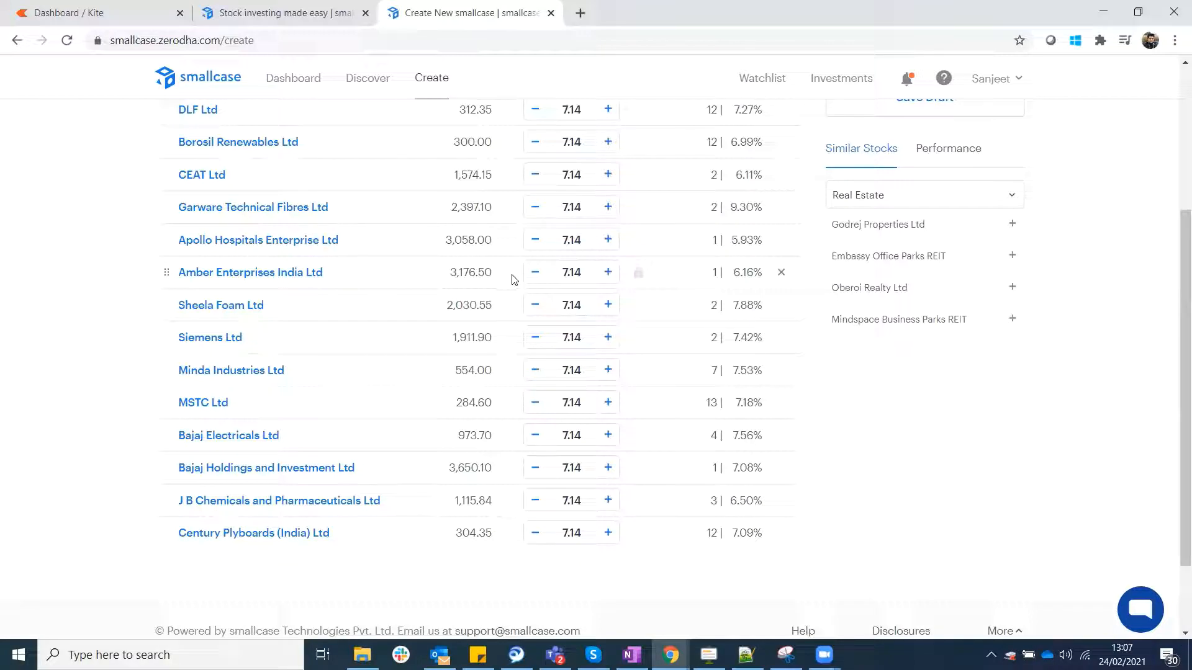
pyautogui.moveTo(555, 349)
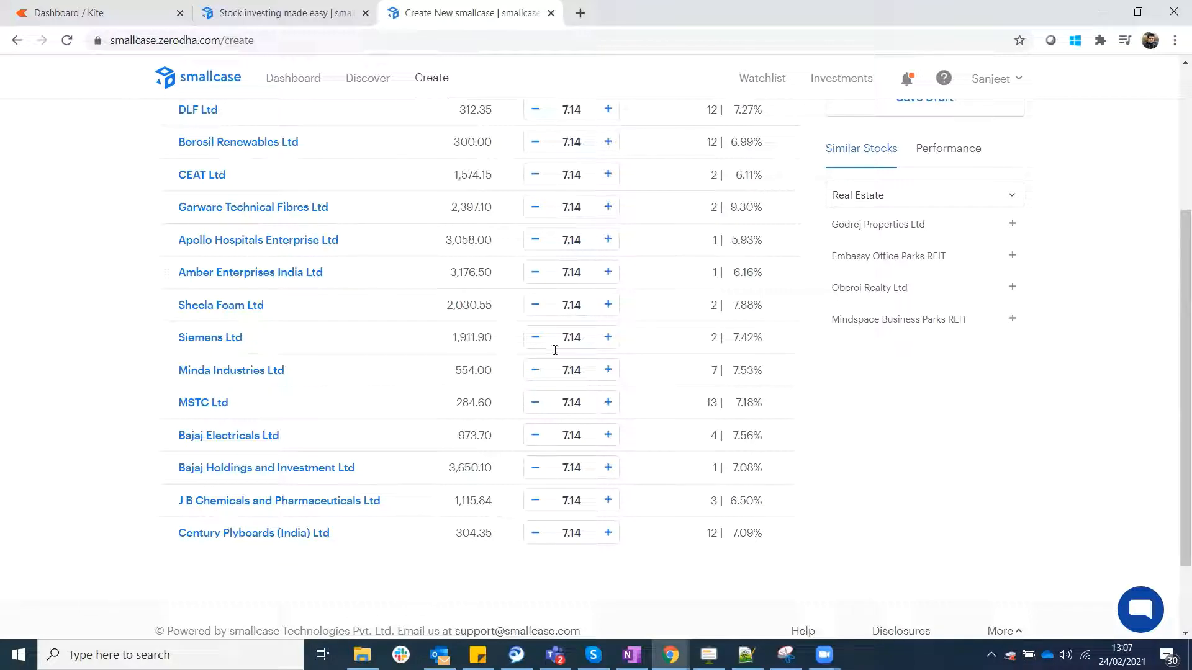
pyautogui.scroll(3)
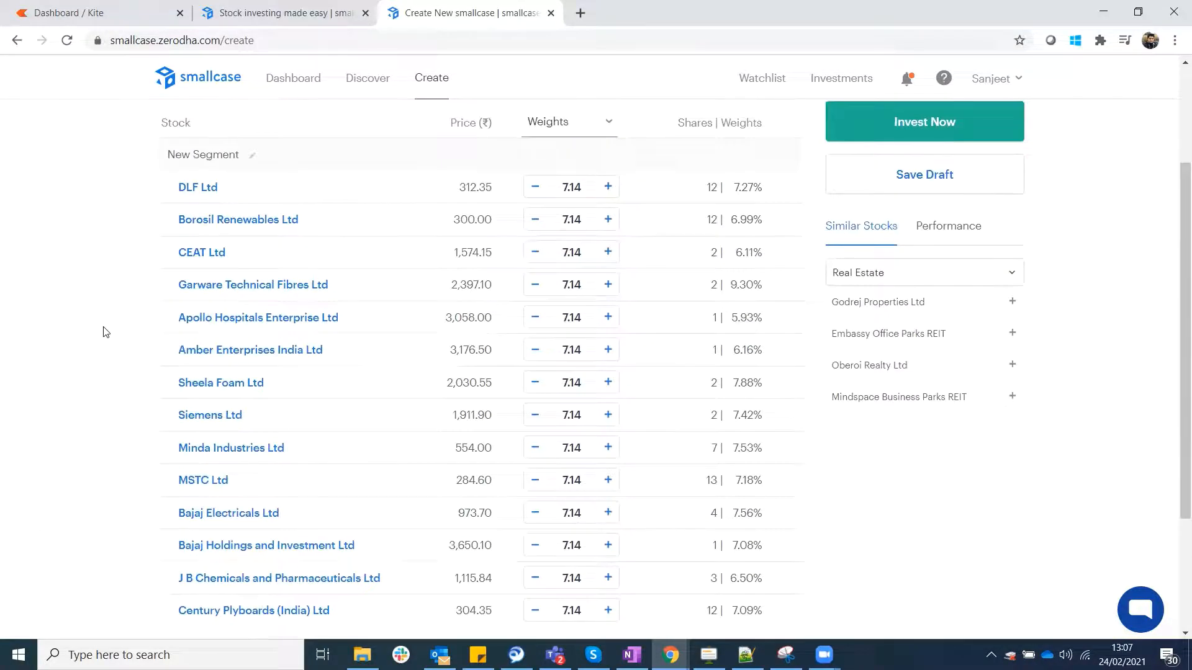
pyautogui.scroll(3)
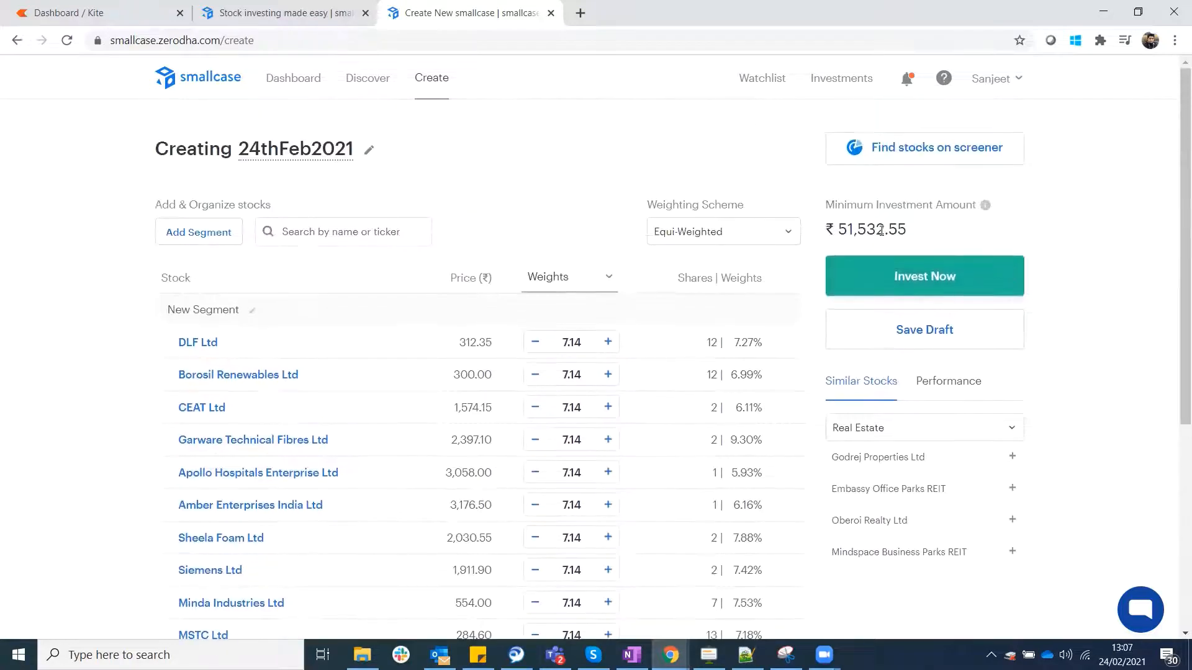
pyautogui.click(721, 231)
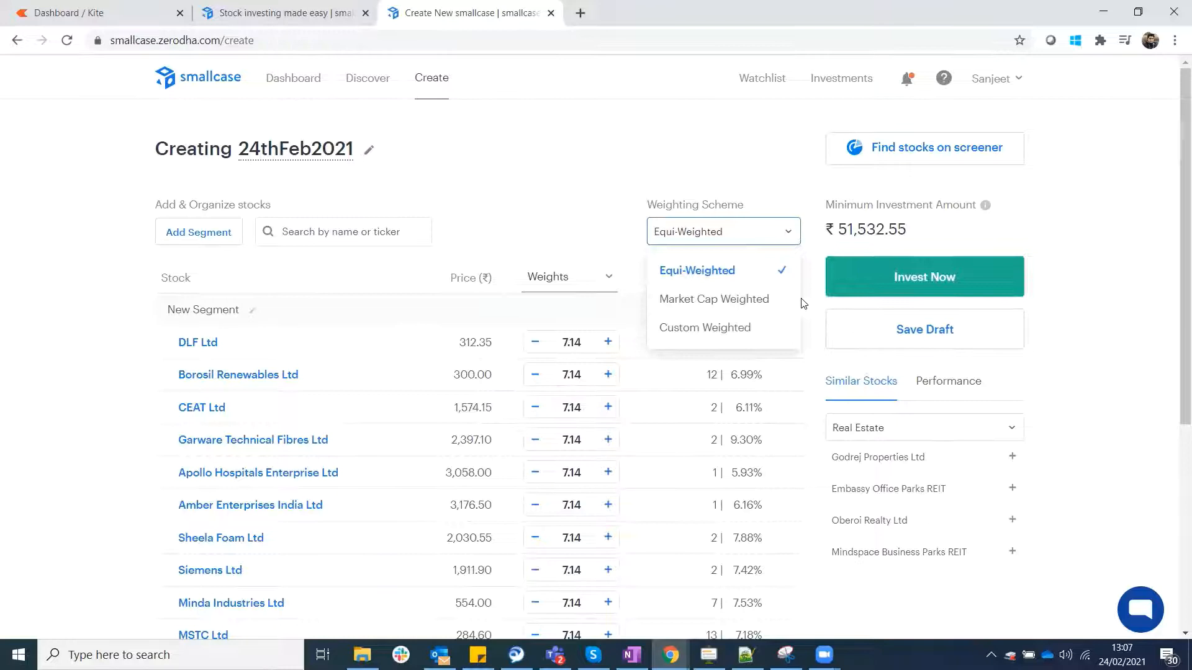
pyautogui.click(695, 270)
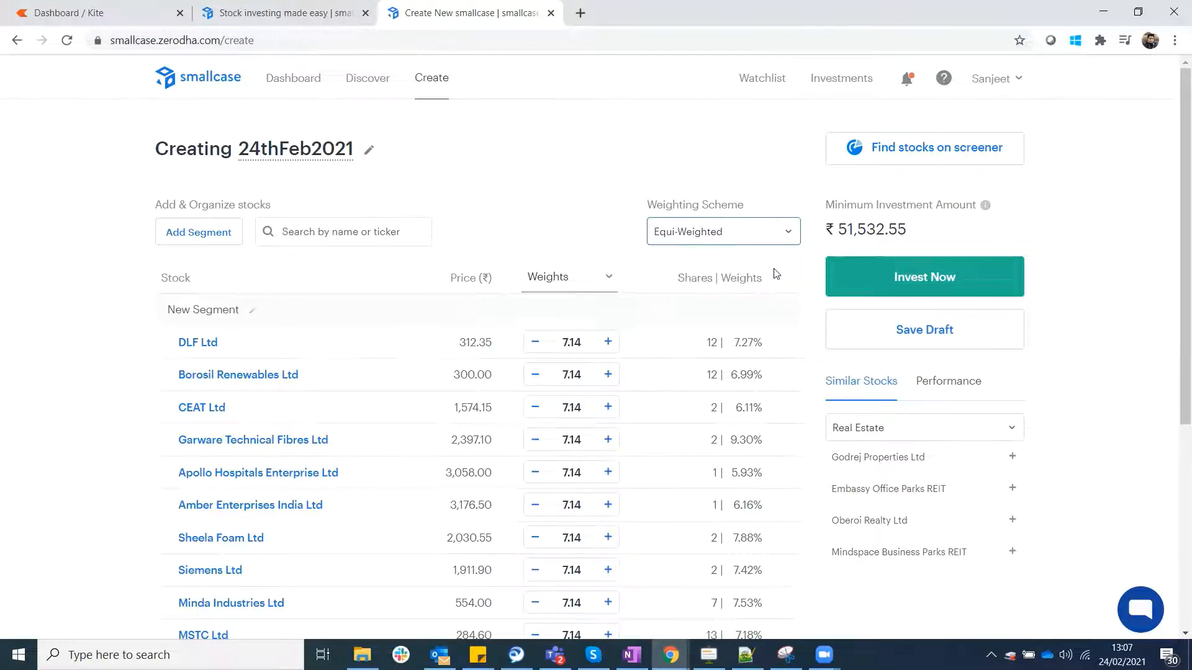
pyautogui.moveTo(771, 532)
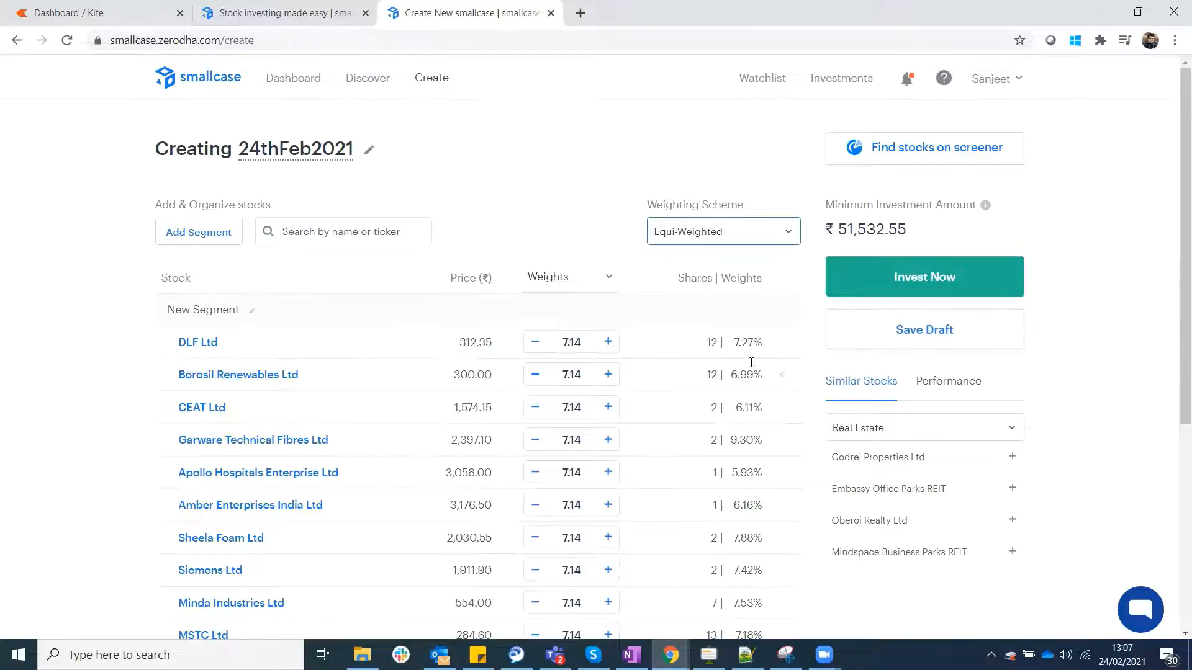
pyautogui.scroll(-3)
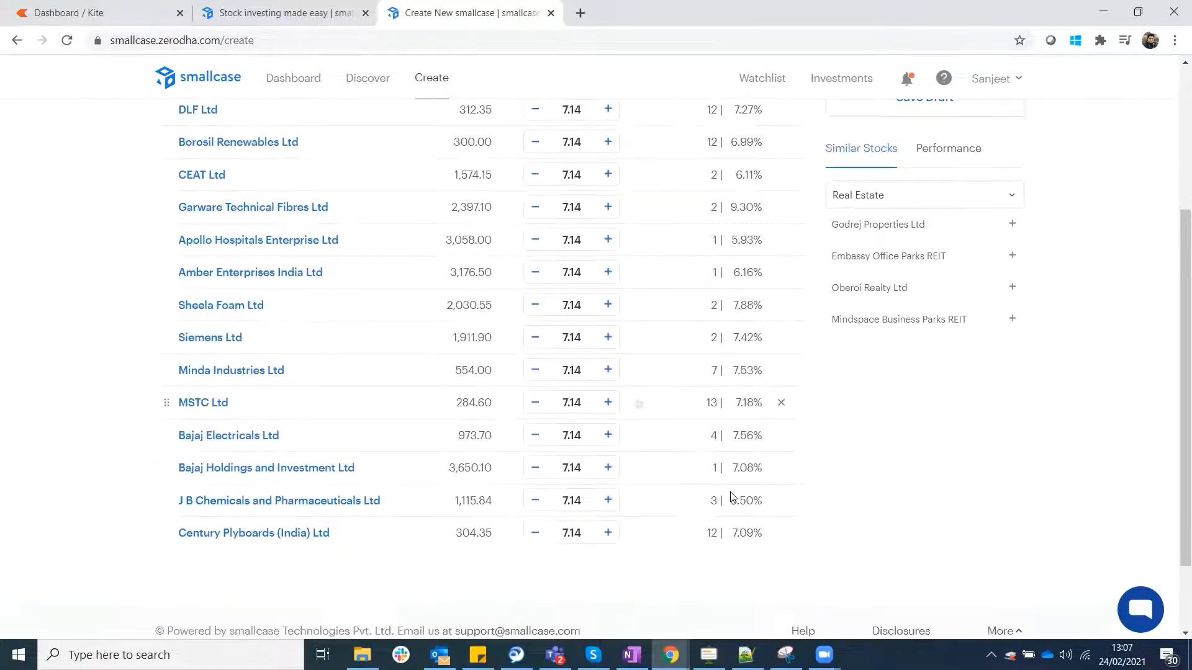
pyautogui.moveTo(608, 457)
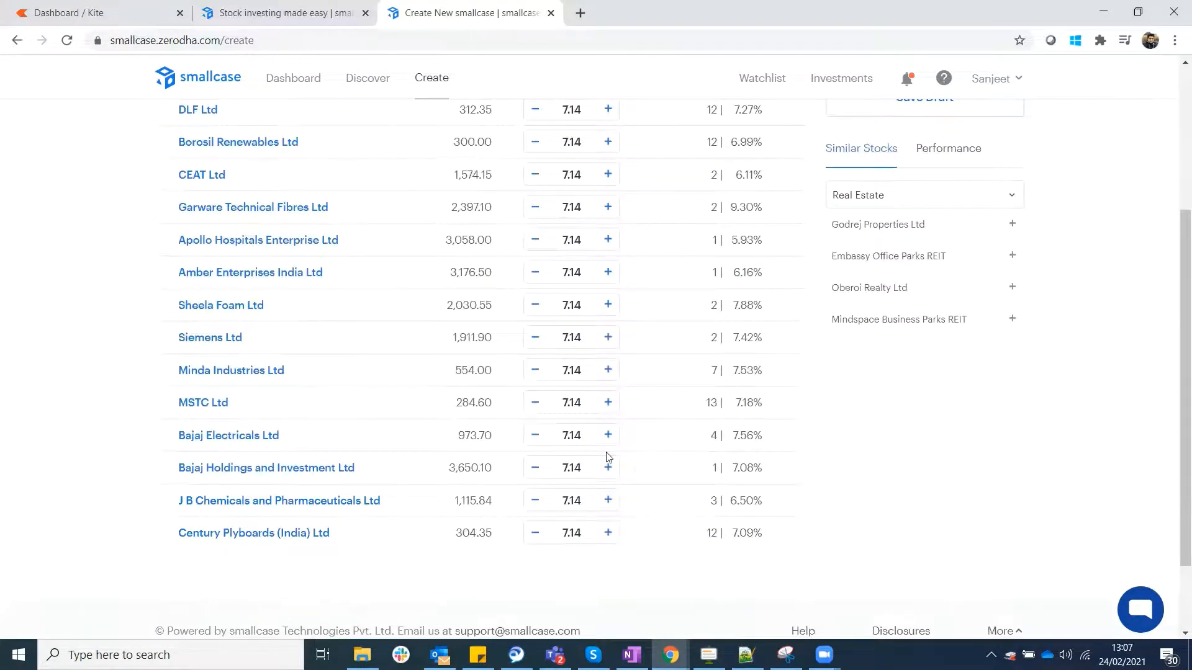
pyautogui.scroll(3)
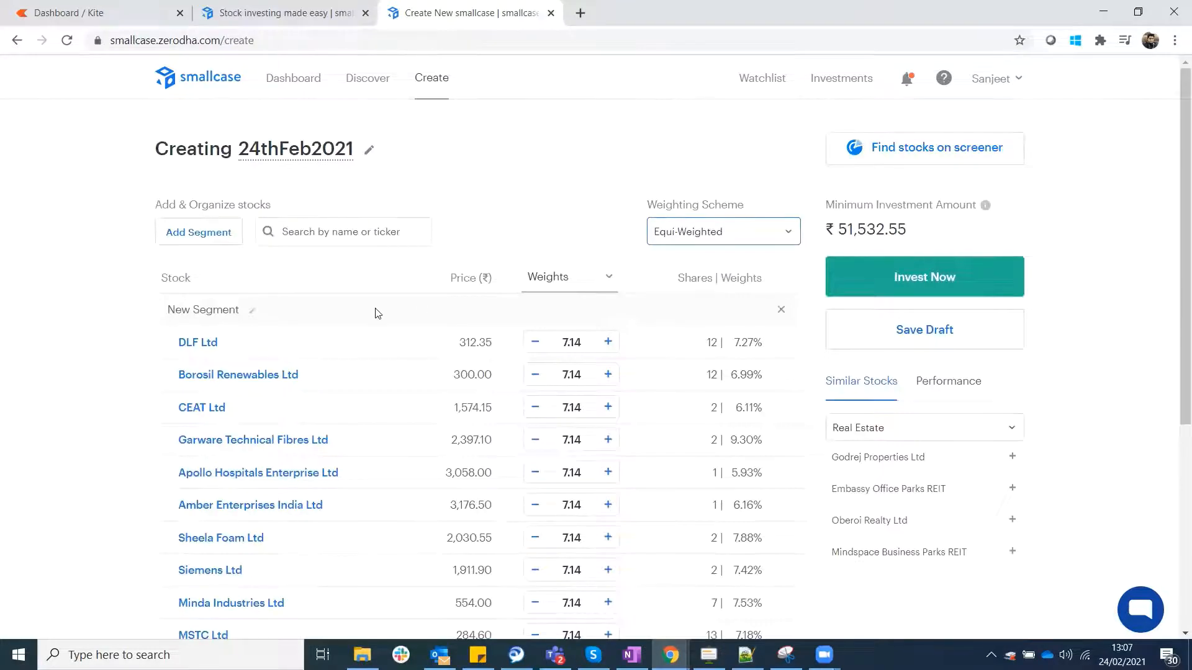
pyautogui.scroll(-3)
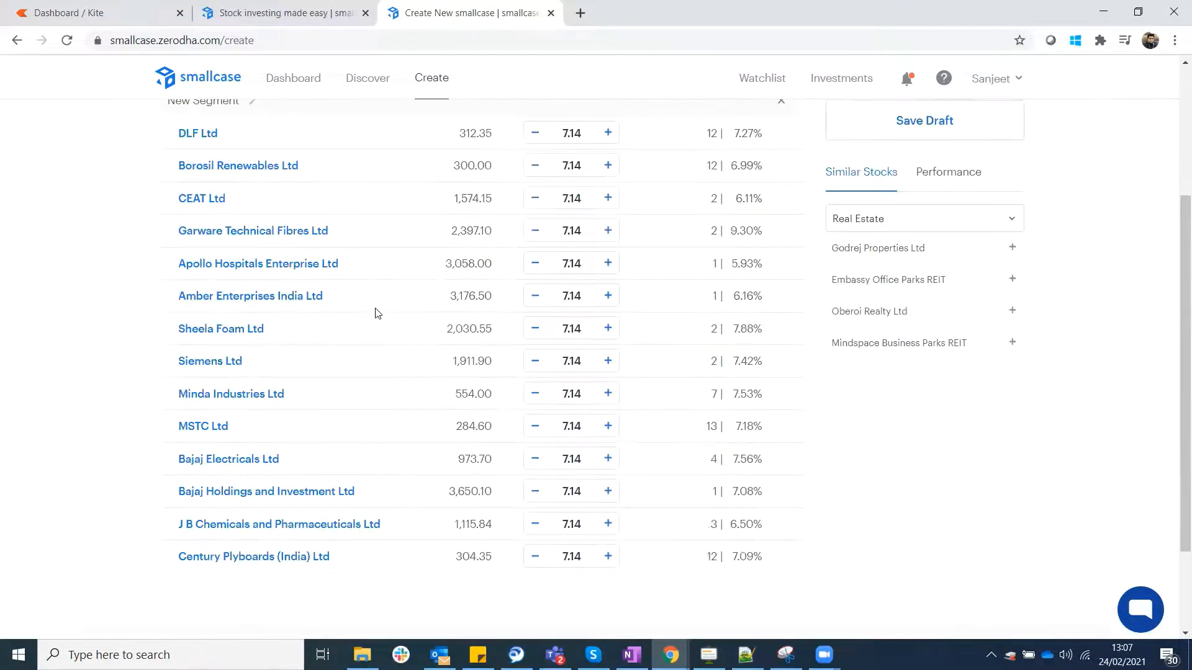
pyautogui.scroll(-3)
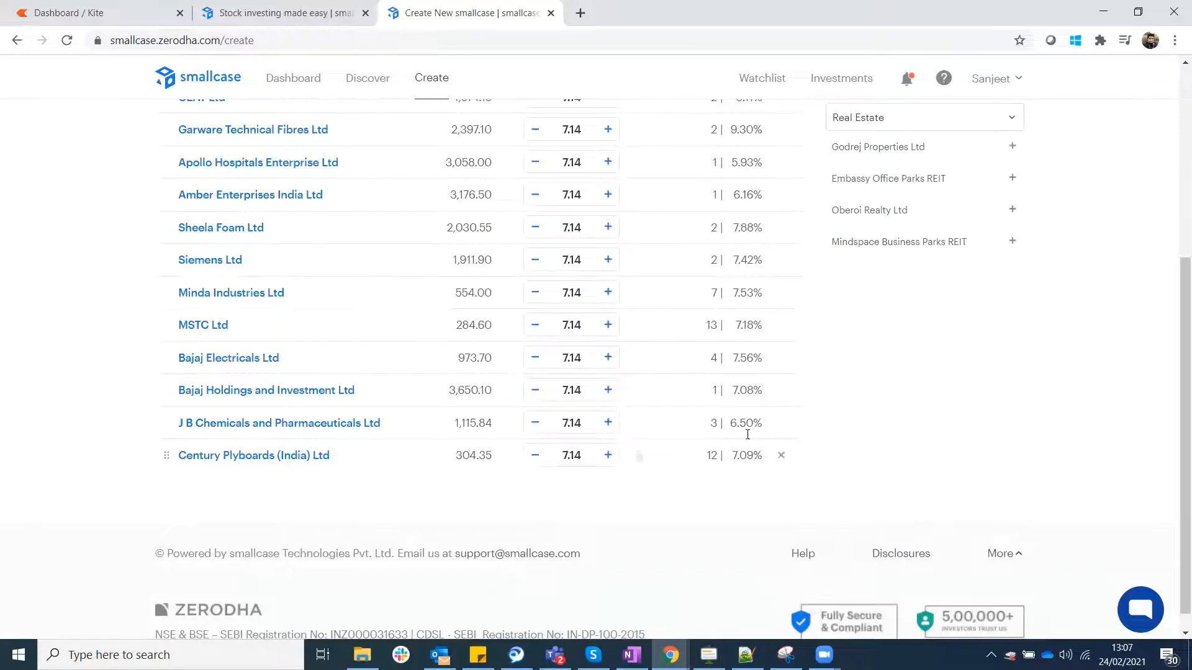
pyautogui.scroll(3)
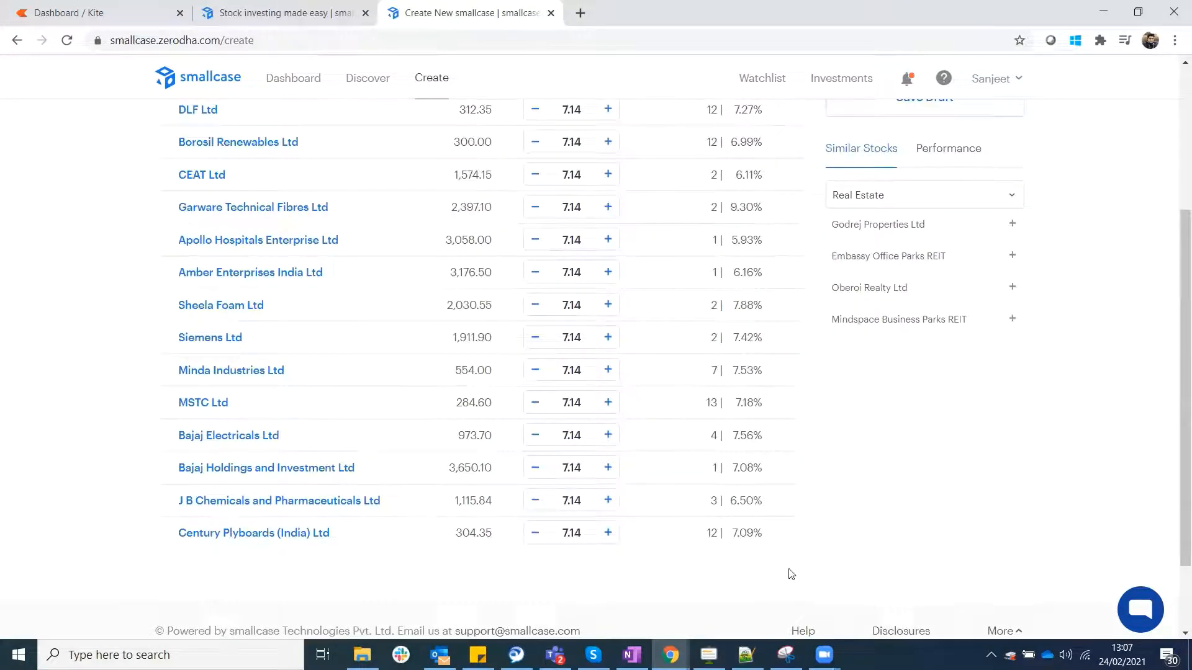
pyautogui.scroll(3)
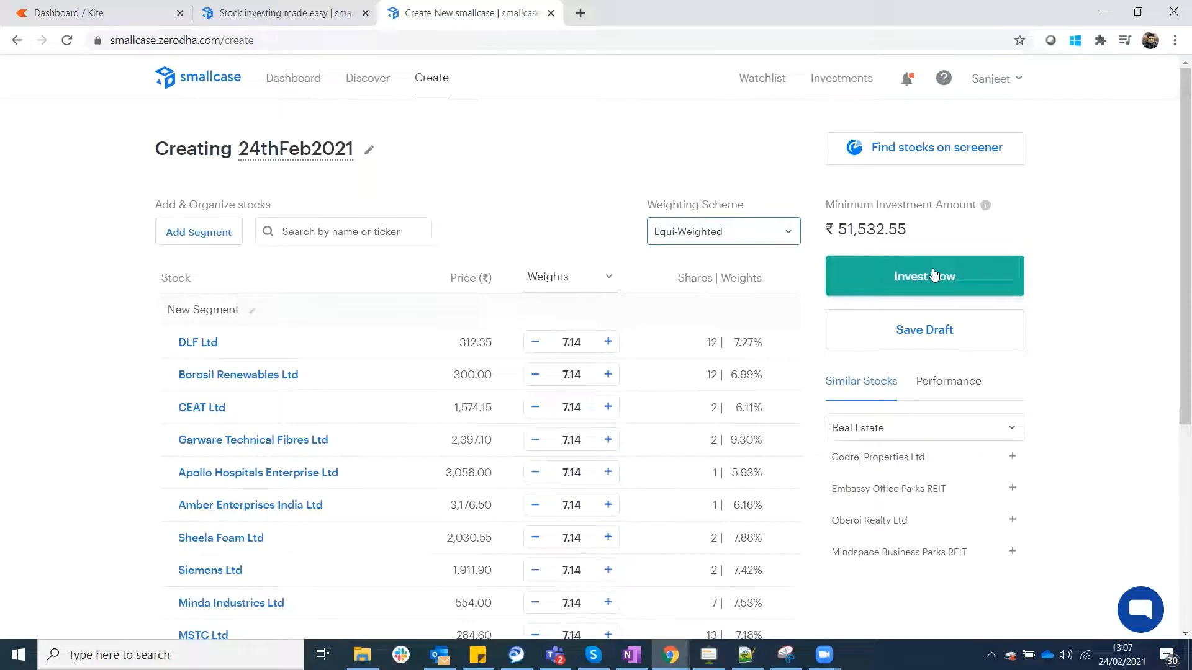
# - Attempt Invest Now, close the 'Market closed' popup, and switch to the Kite tab
pyautogui.click(924, 275)
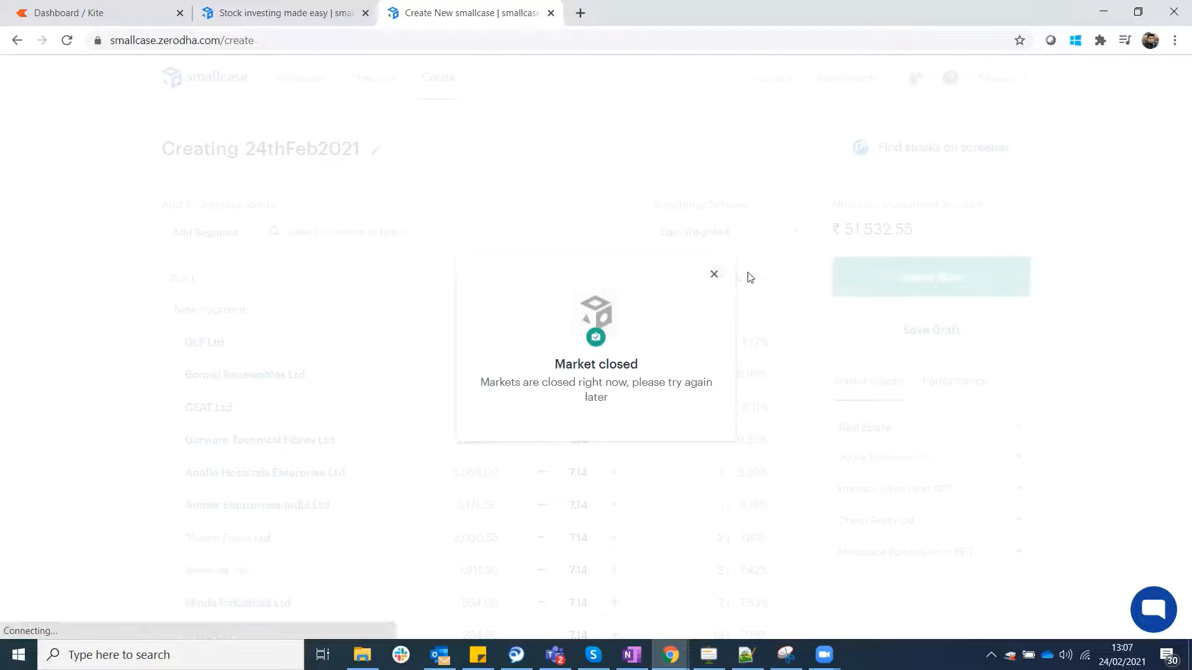
pyautogui.click(712, 274)
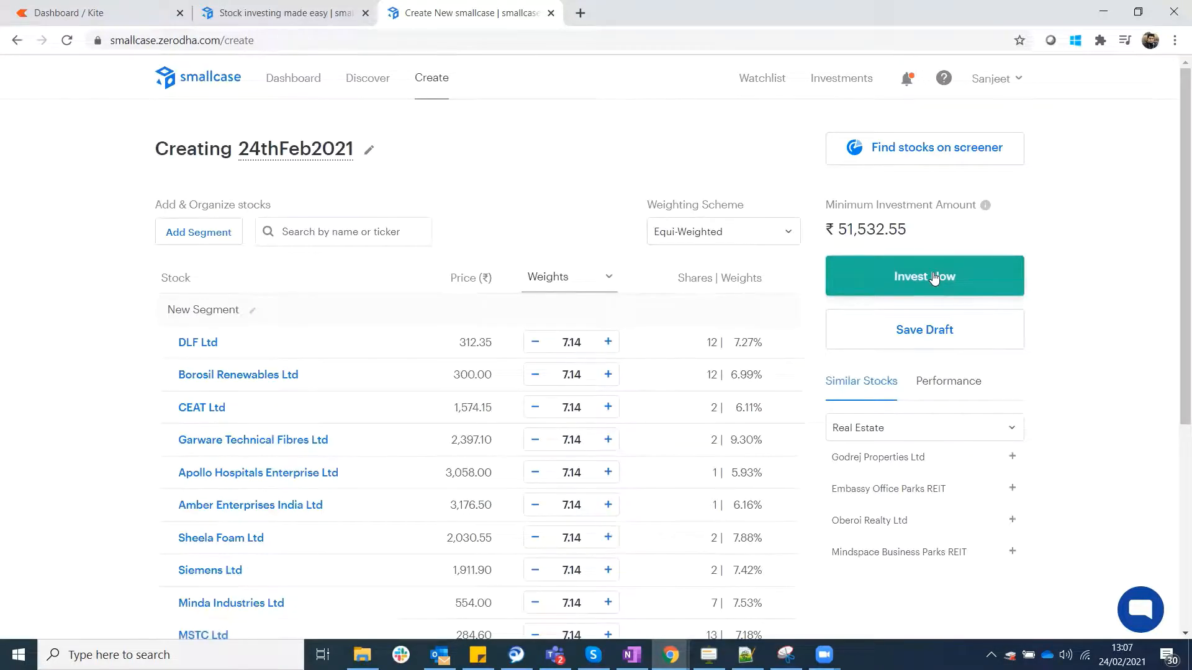
pyautogui.moveTo(54, 342)
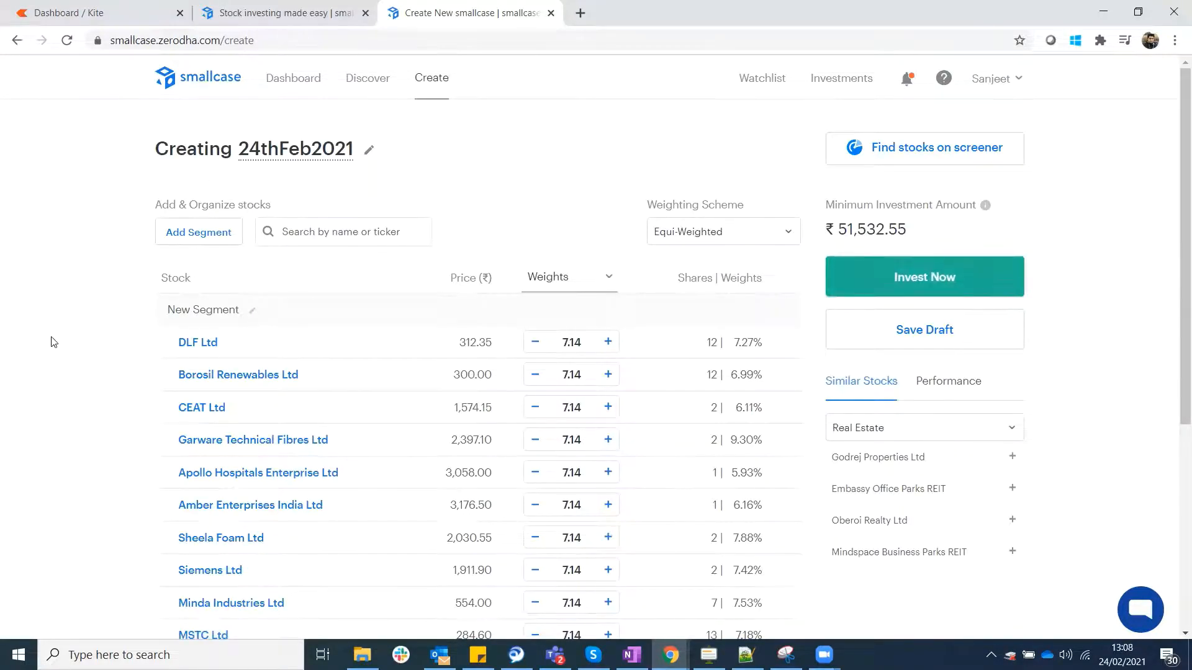
pyautogui.scroll(-3)
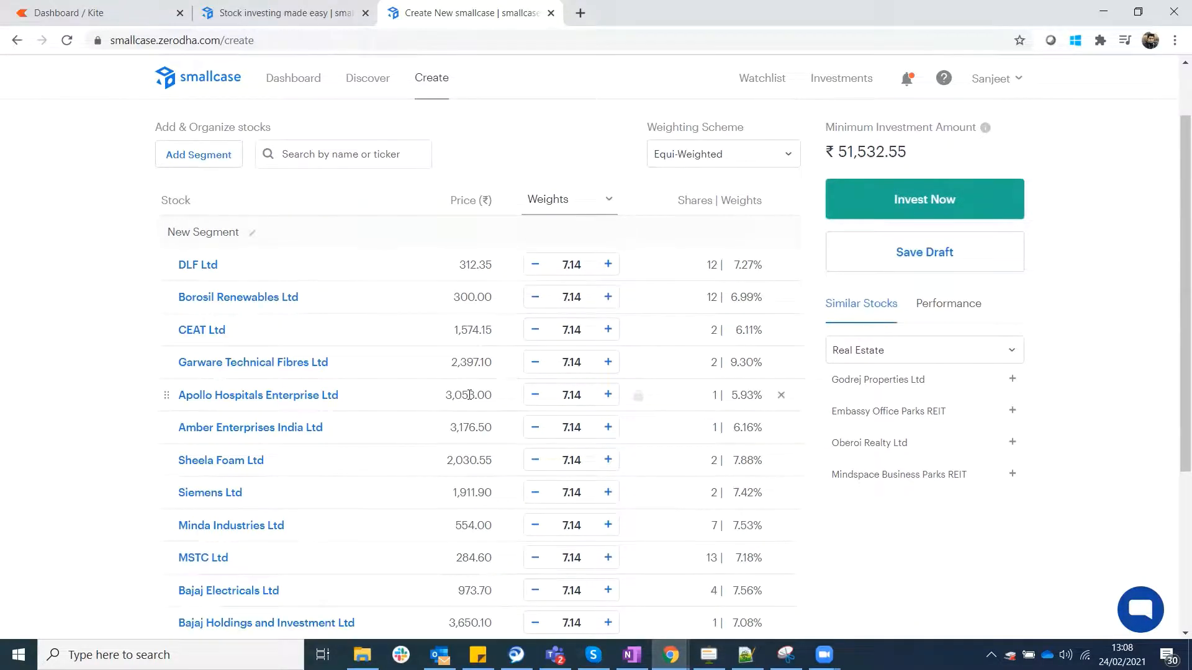
pyautogui.click(91, 13)
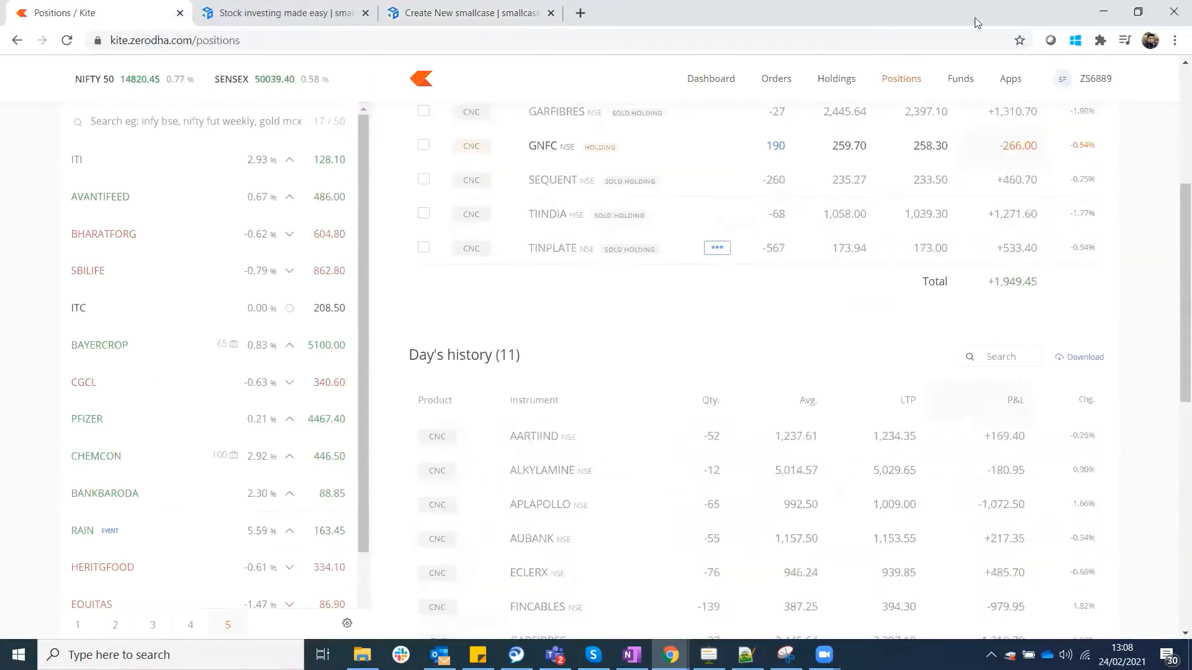
# - Scroll through Kite's eleven positions, then return to the 'Create New smallcase' tab
pyautogui.scroll(3)
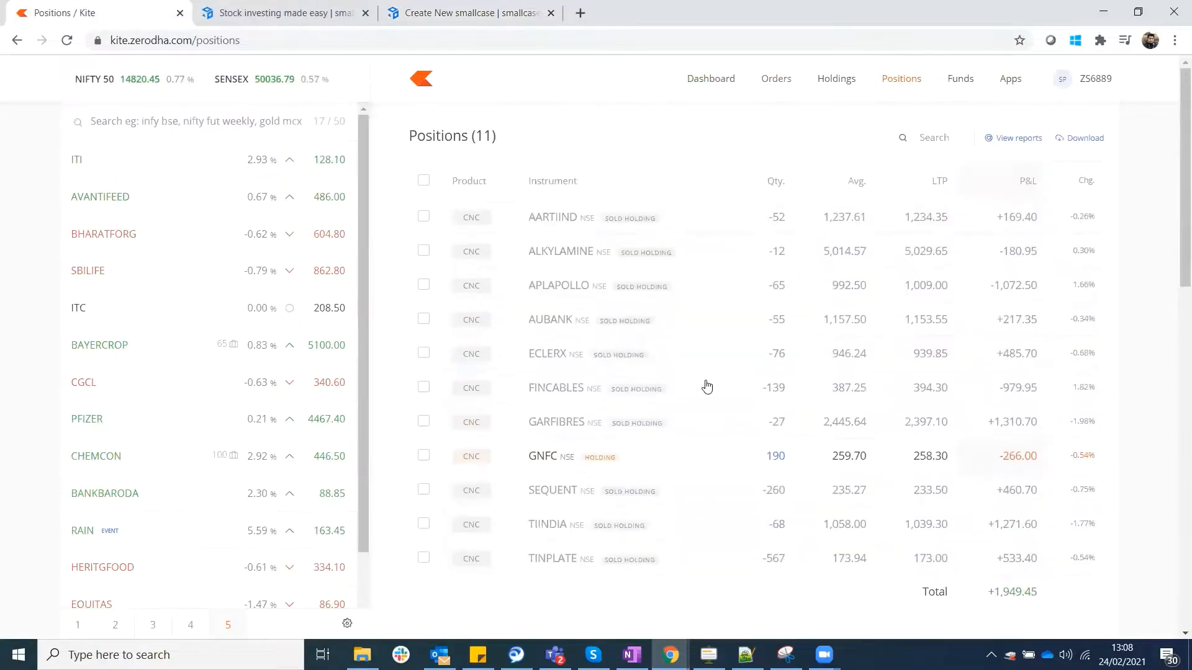
pyautogui.moveTo(470, 14)
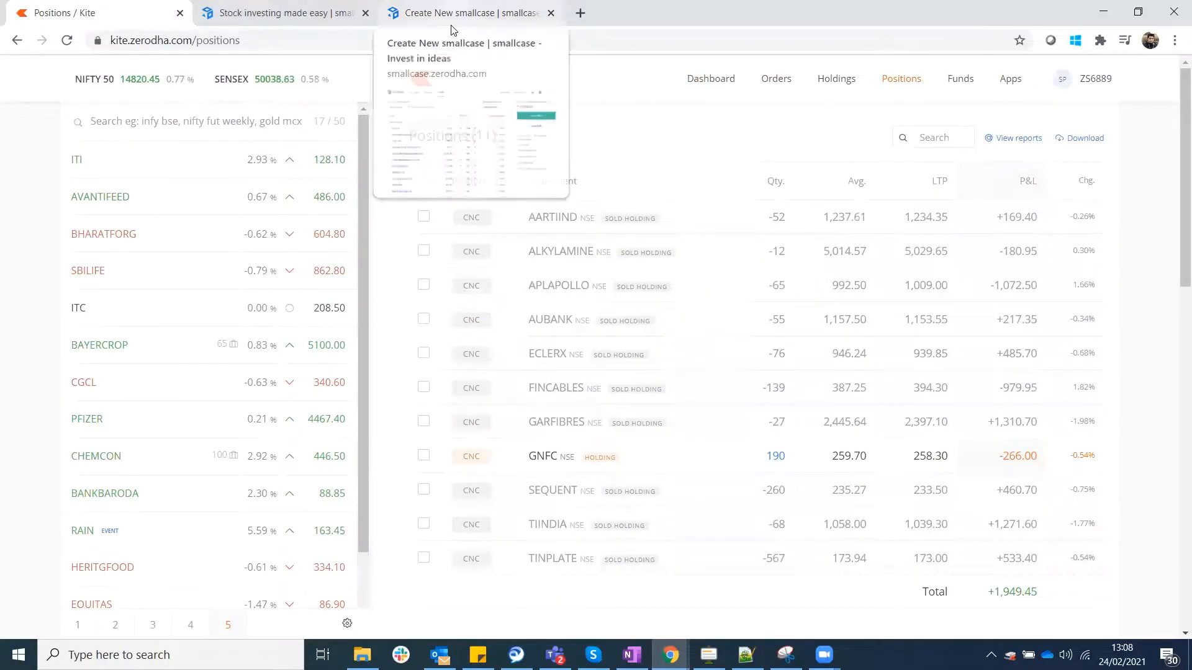
pyautogui.click(464, 13)
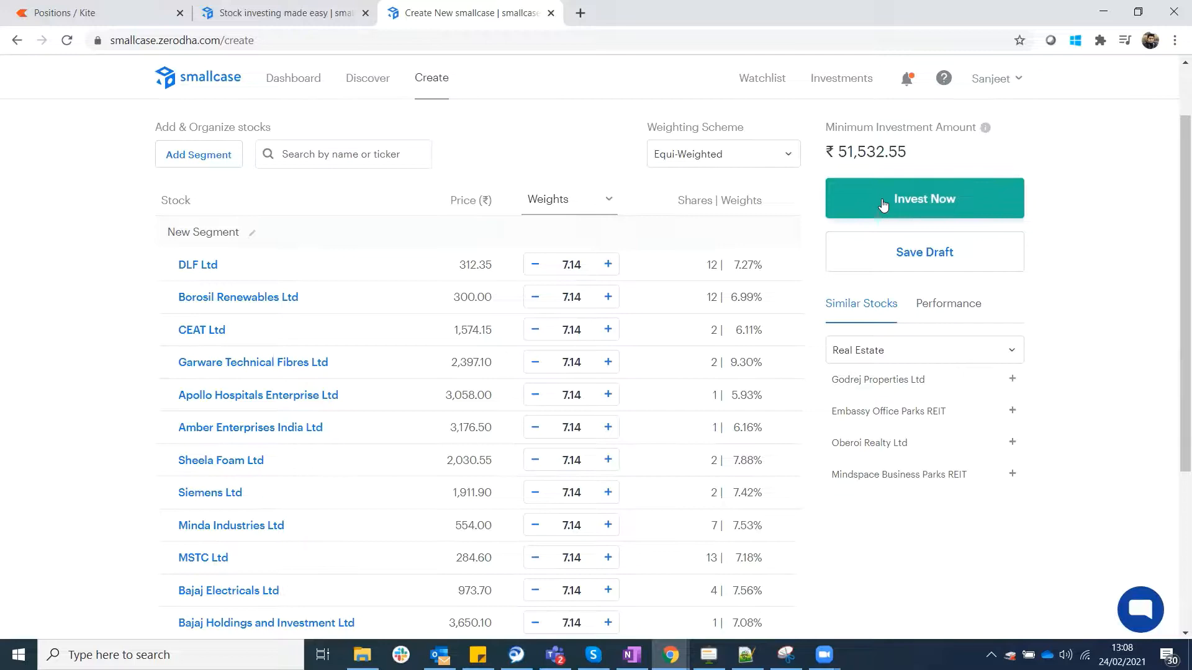
pyautogui.moveTo(868, 591)
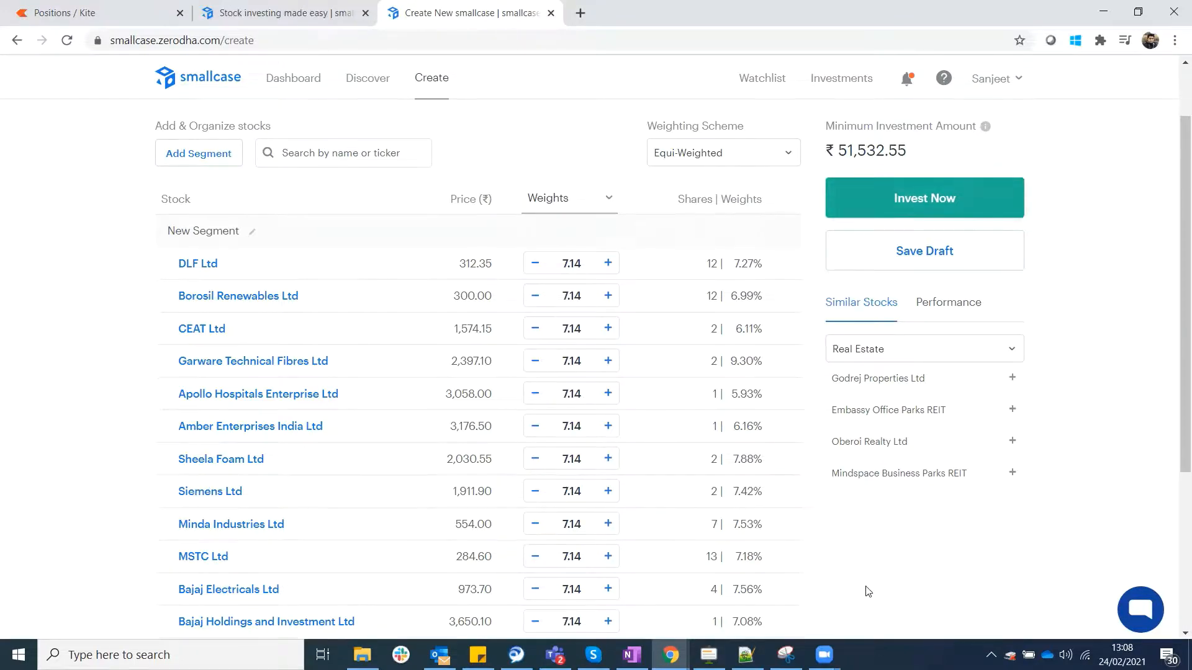
pyautogui.scroll(-3)
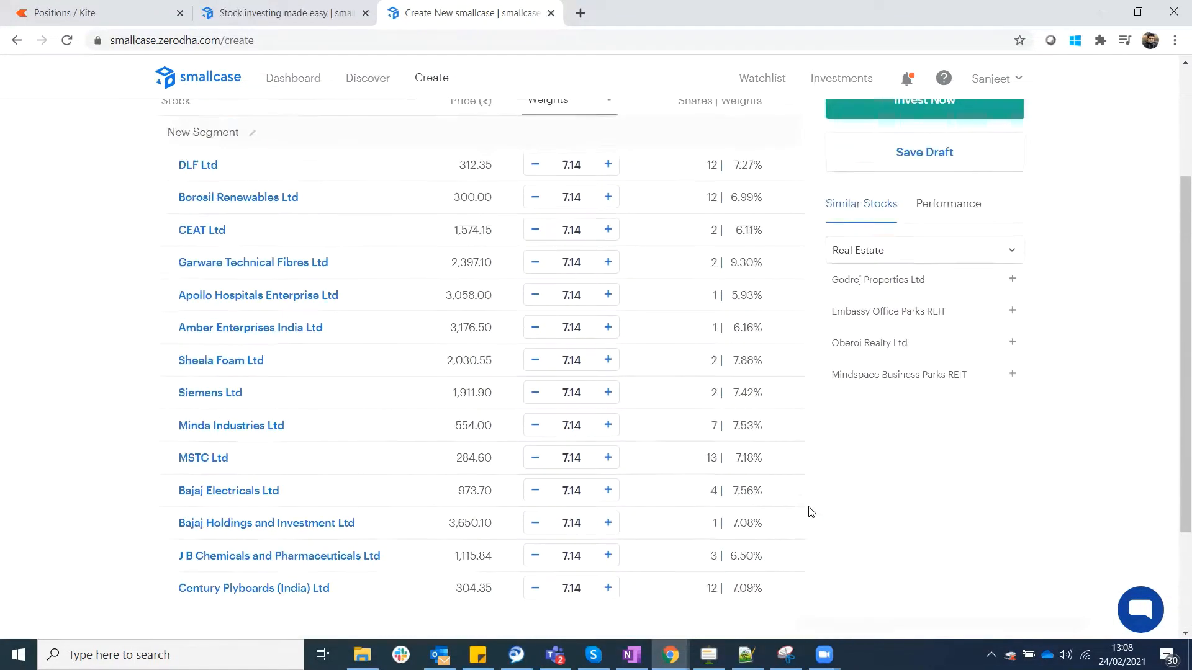
pyautogui.moveTo(1024, 477)
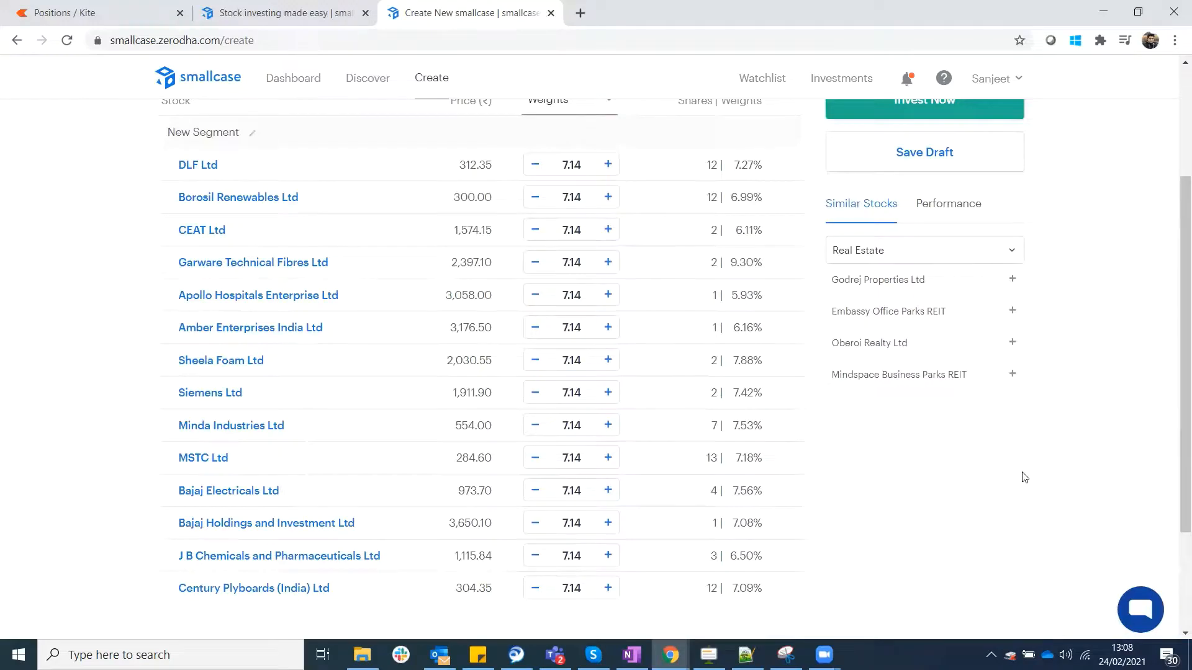
pyautogui.scroll(3)
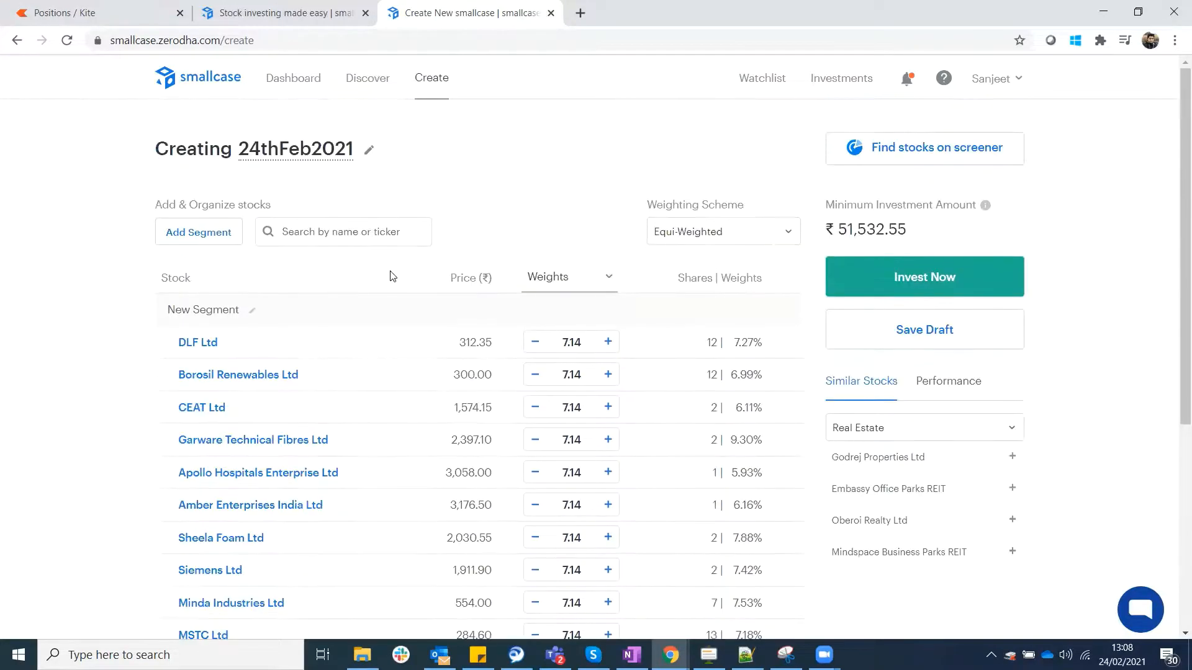
pyautogui.moveTo(108, 347)
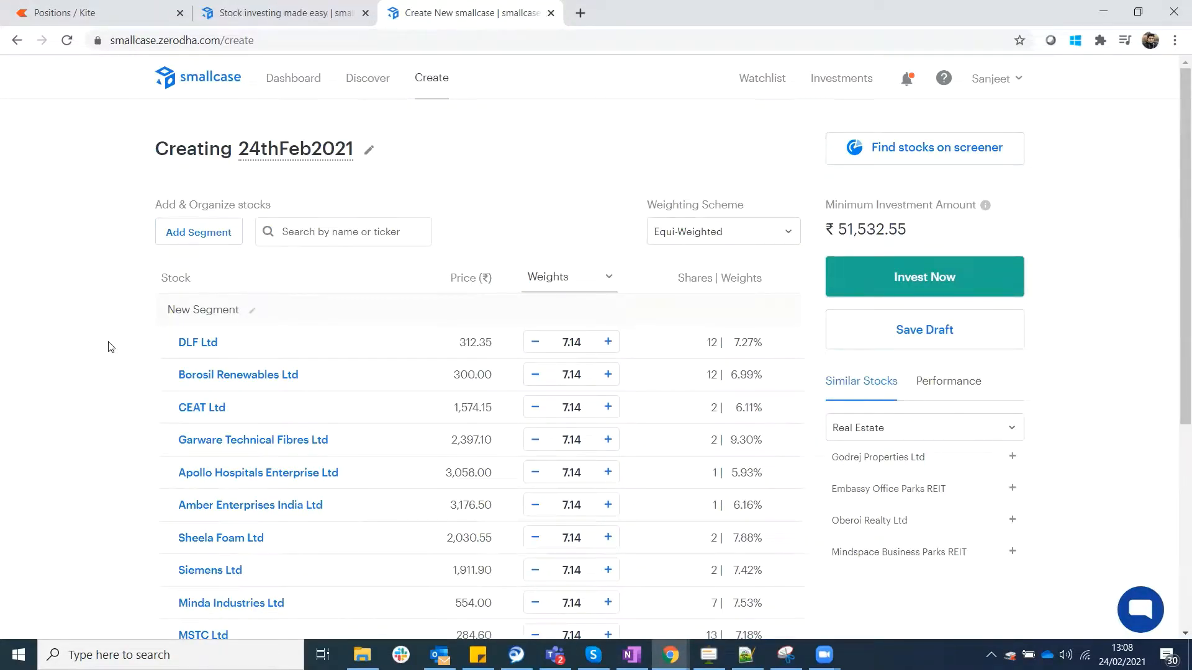
pyautogui.scroll(-3)
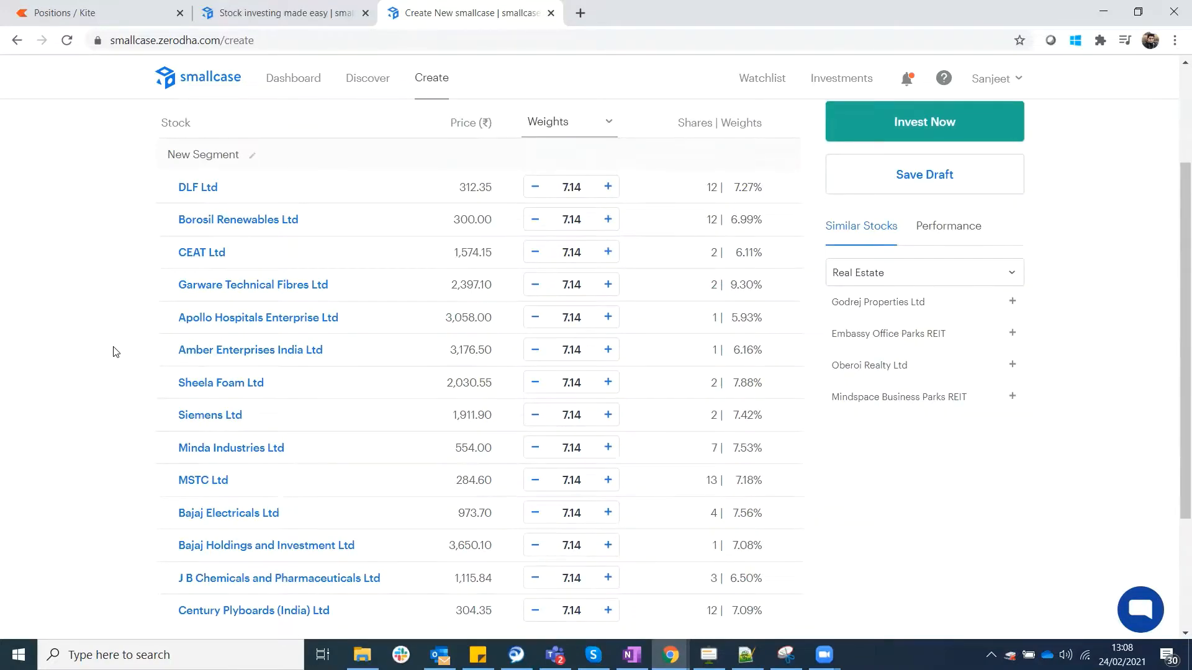
pyautogui.scroll(-3)
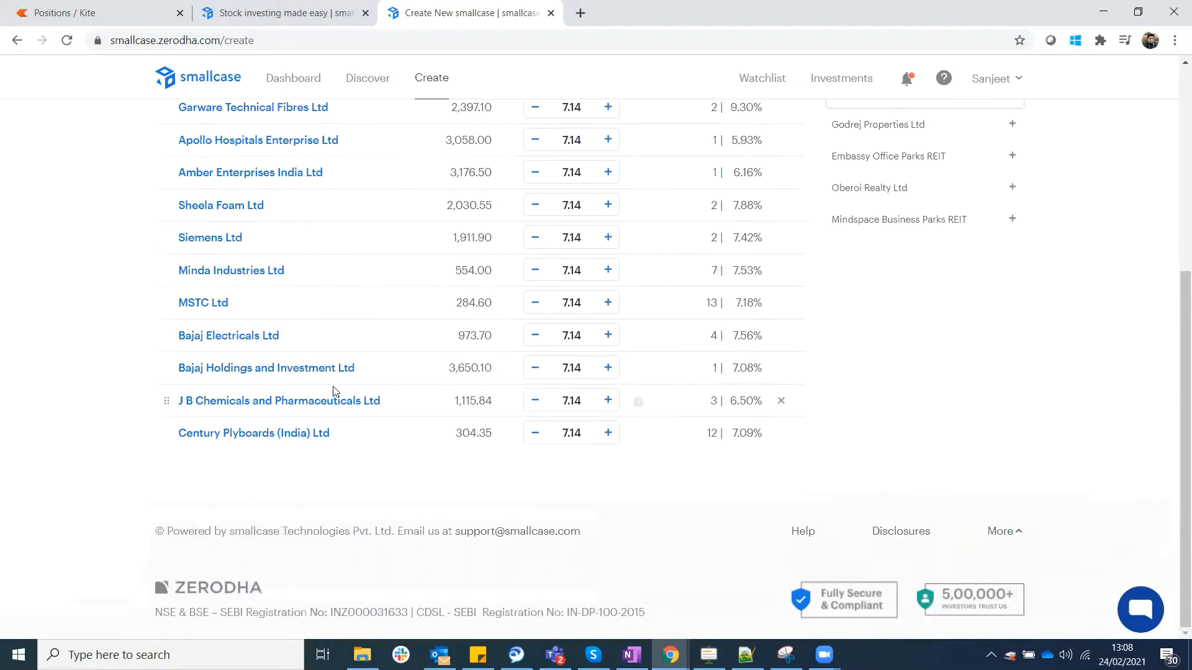